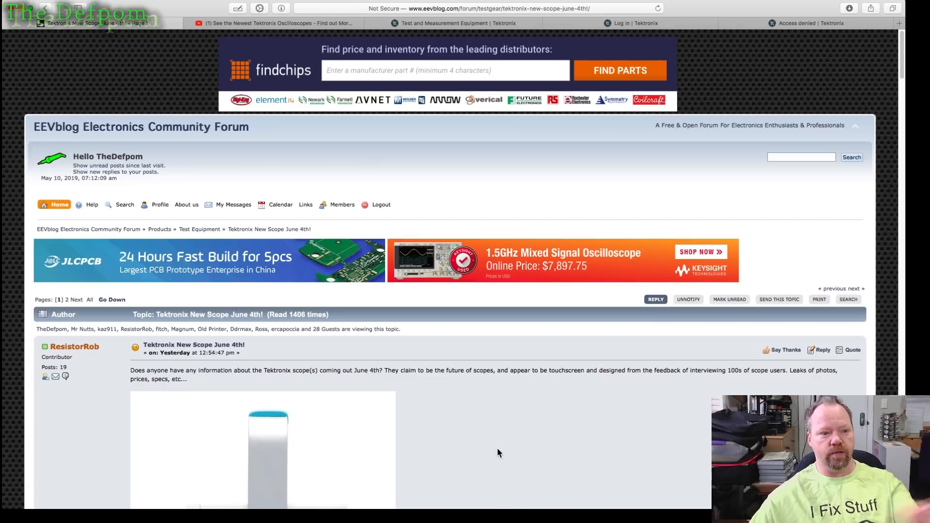
- Scroll down the thread until the embedded YouTube video in Reply #12 is in view
{"action": "scroll", "scroll_direction": "down", "scroll_amount": 3}
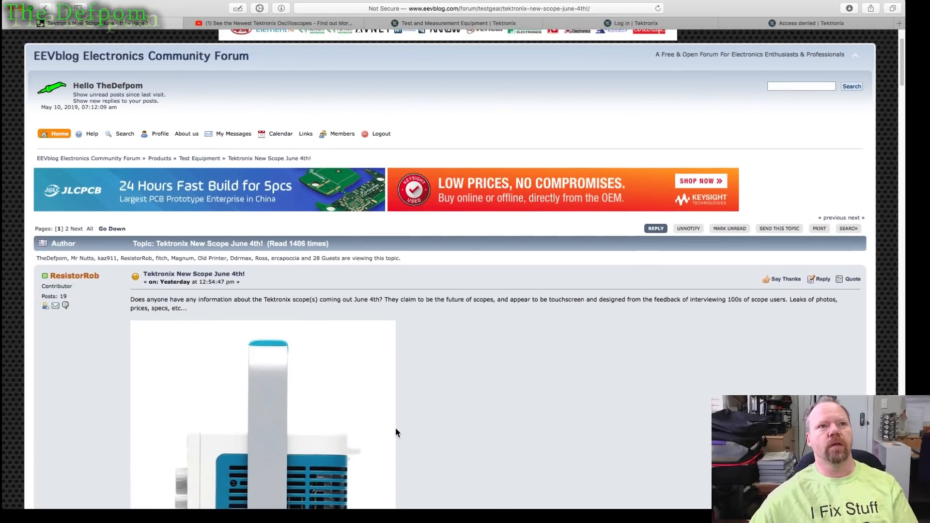
{"action": "scroll", "scroll_direction": "down", "scroll_amount": 3}
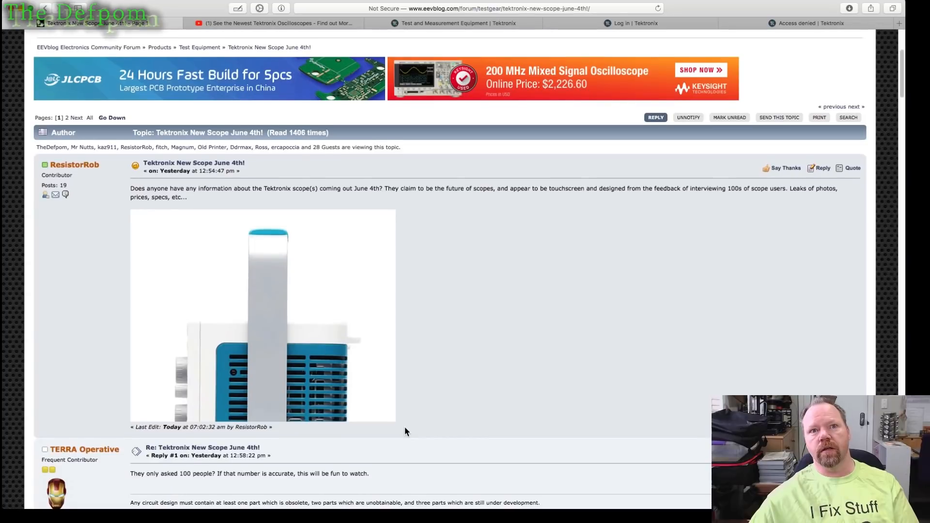
{"action": "scroll", "scroll_direction": "down", "scroll_amount": 3}
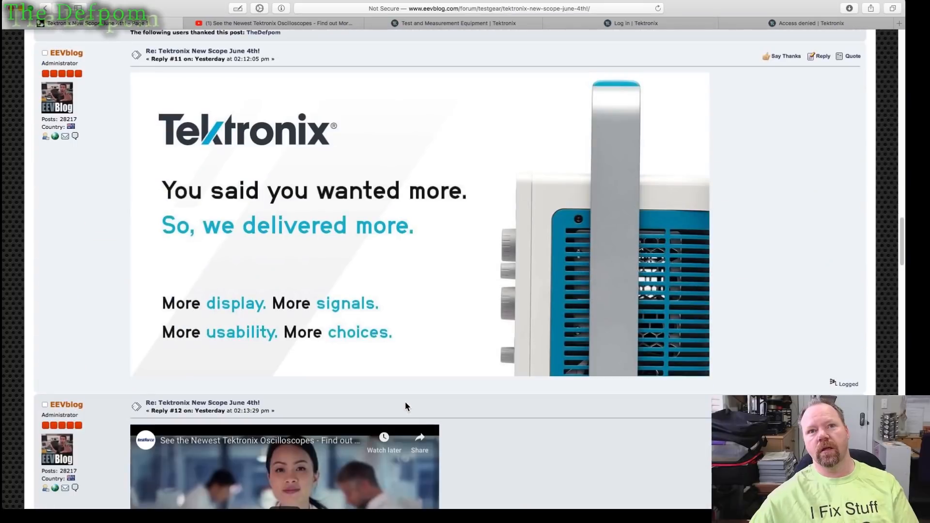
{"action": "scroll", "scroll_direction": "down", "scroll_amount": 3}
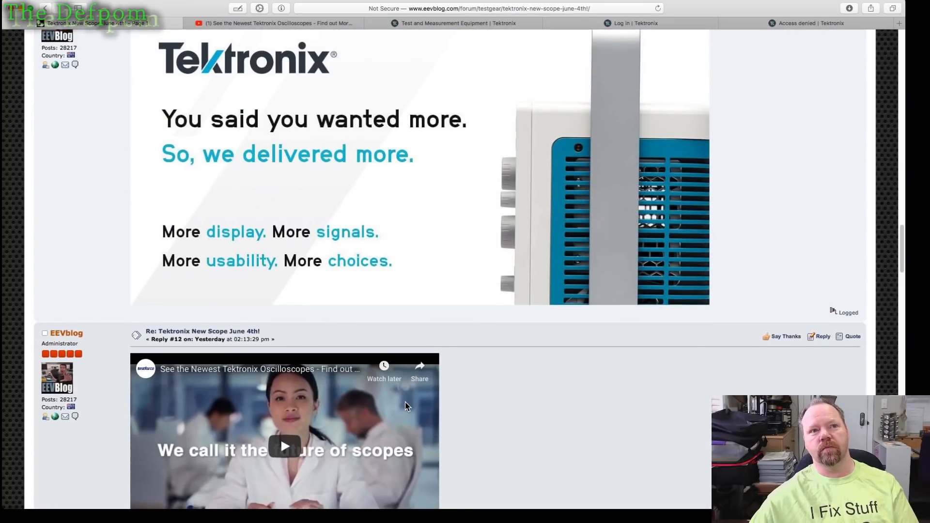
{"action": "scroll", "scroll_direction": "down", "scroll_amount": 3}
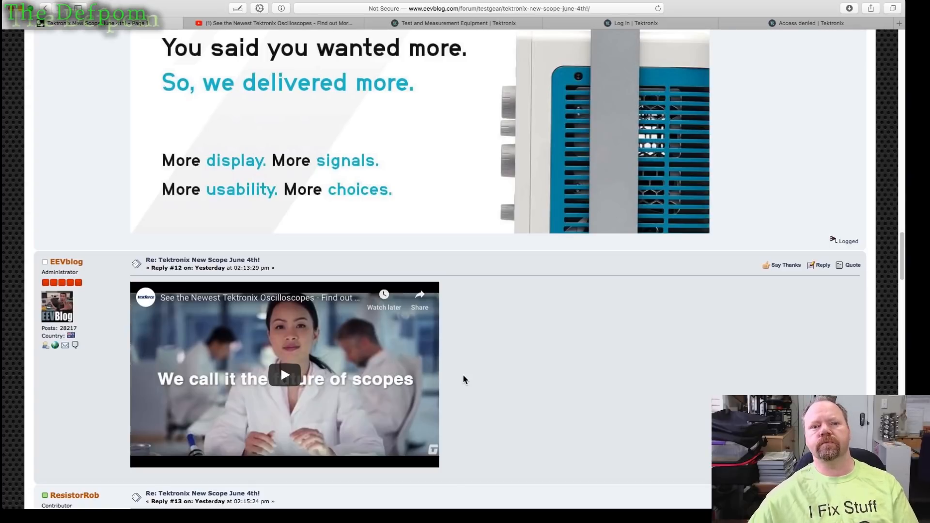
{"action": "scroll", "scroll_direction": "up", "scroll_amount": 3}
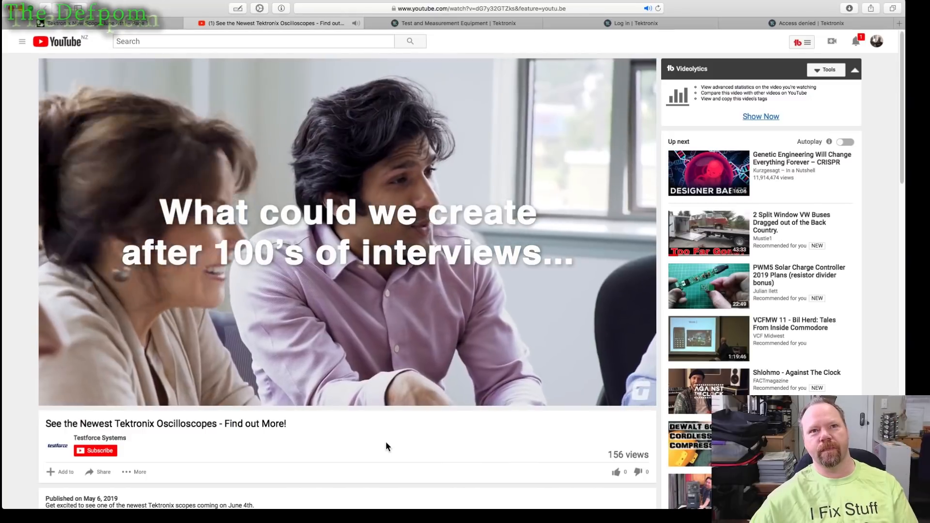
- Return from the YouTube promo to the EEVblog thread around replies #6 to #9
{"action": "left_click", "coordinate": [347, 231]}
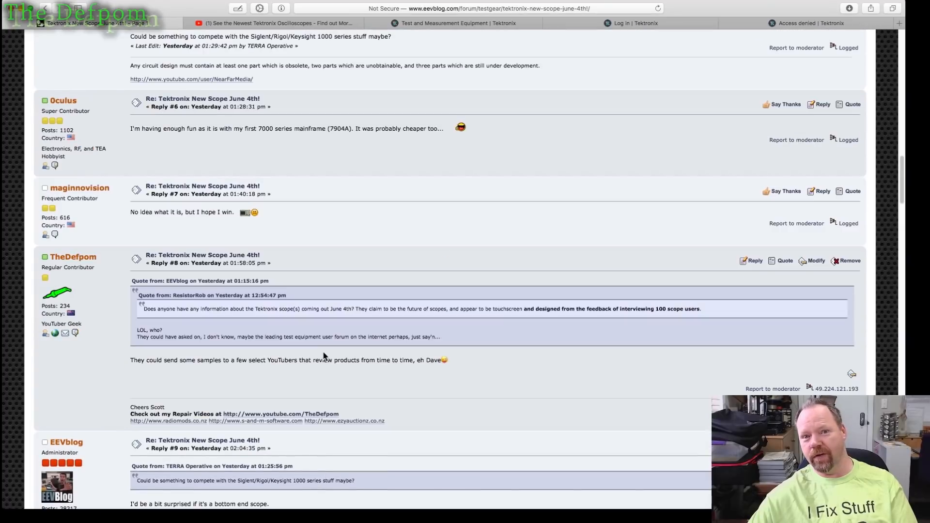
- Review replies #3 to #6, then switch back to the Tektronix promo on YouTube
{"action": "scroll", "scroll_direction": "down", "scroll_amount": 3}
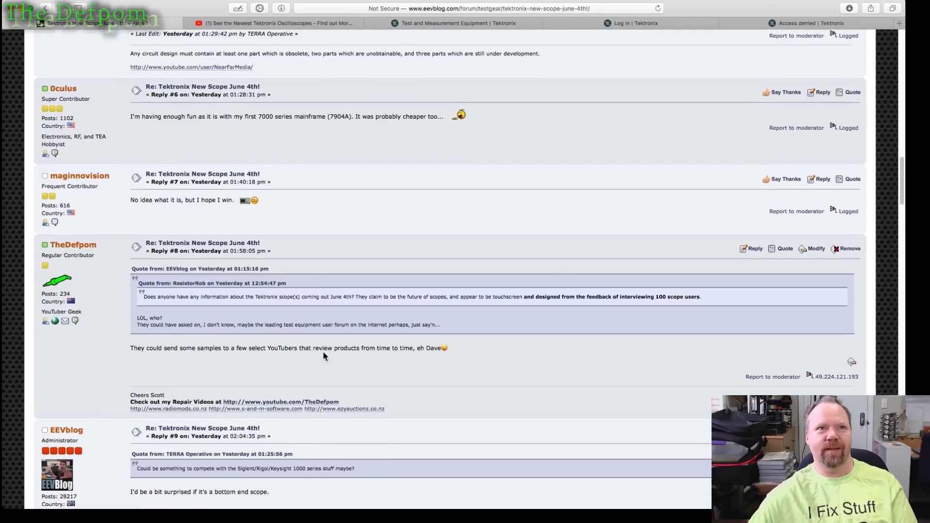
{"action": "scroll", "scroll_direction": "down", "scroll_amount": 3}
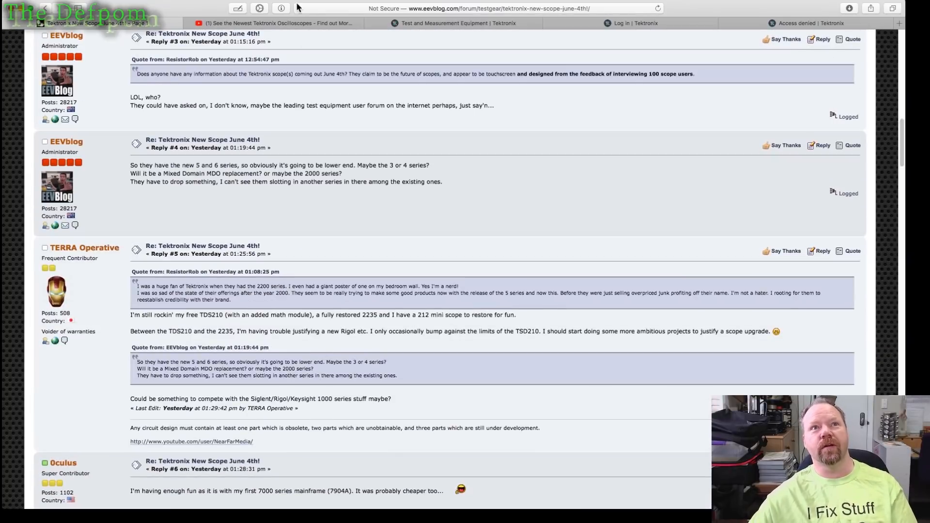
{"action": "left_click", "coordinate": [270, 22]}
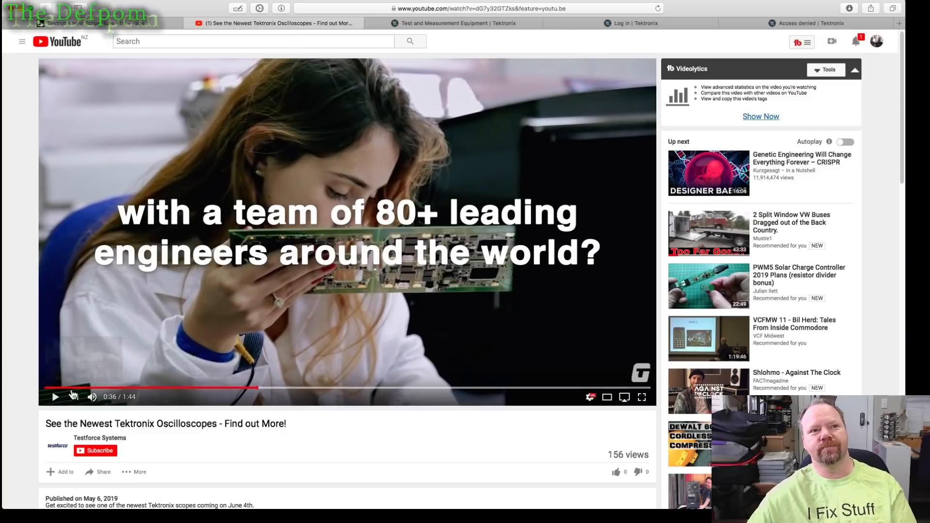
- Resume the promo so it plays on to the 0:40 "And what could we create..." scene
{"action": "left_click", "coordinate": [54, 397]}
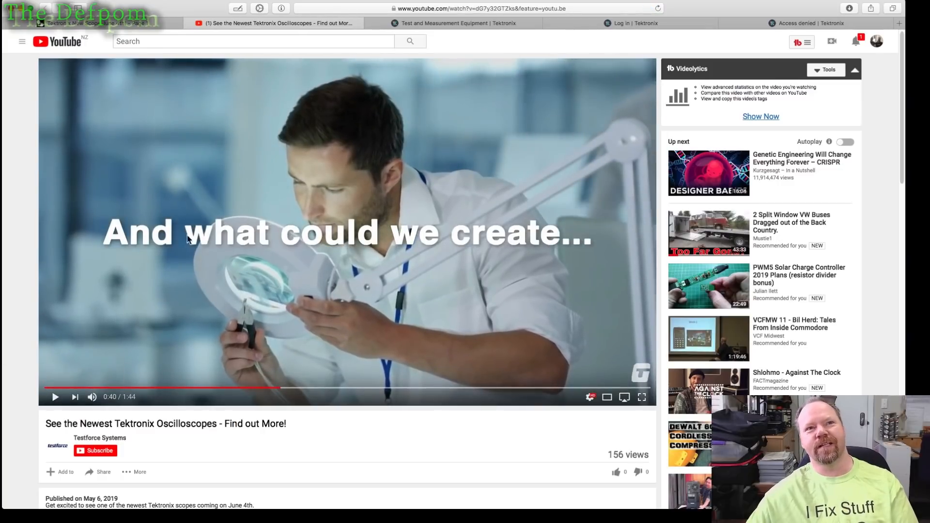
{"action": "mouse_move", "coordinate": [355, 181]}
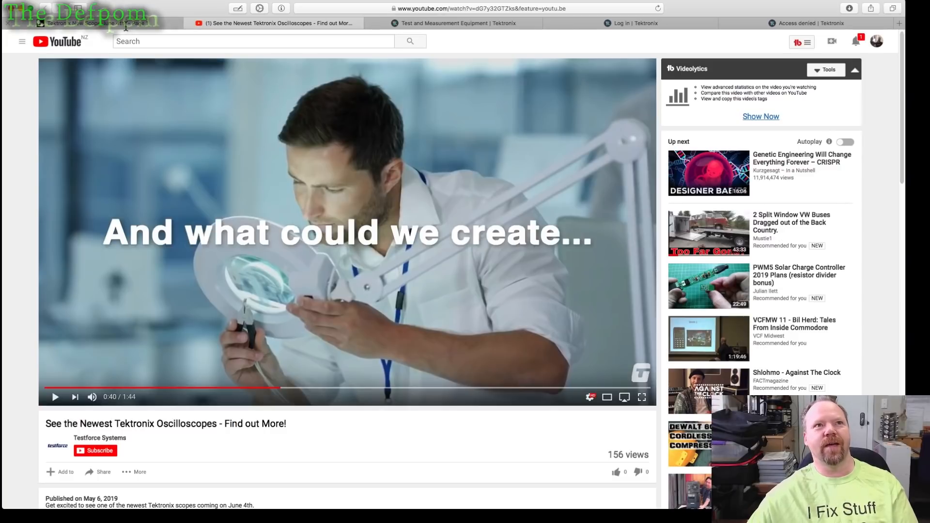
- Go back to the forum thread and enlarge the stock photo attached to Reply #20
{"action": "left_click", "coordinate": [89, 23]}
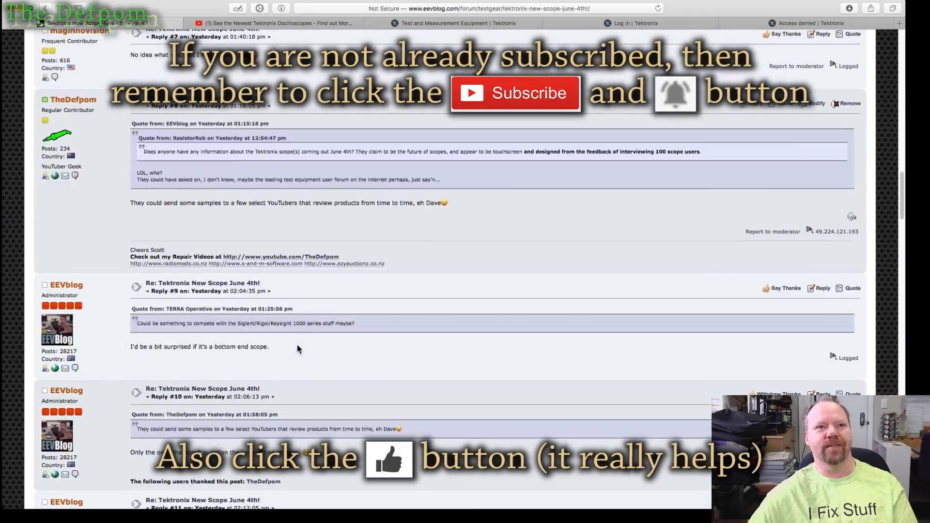
{"action": "scroll", "scroll_direction": "down", "scroll_amount": 3}
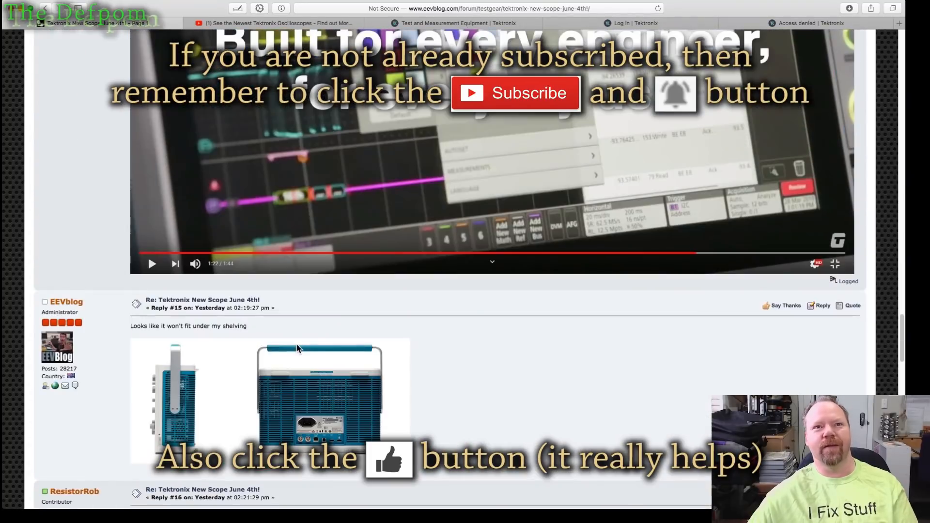
{"action": "scroll", "scroll_direction": "down", "scroll_amount": 3}
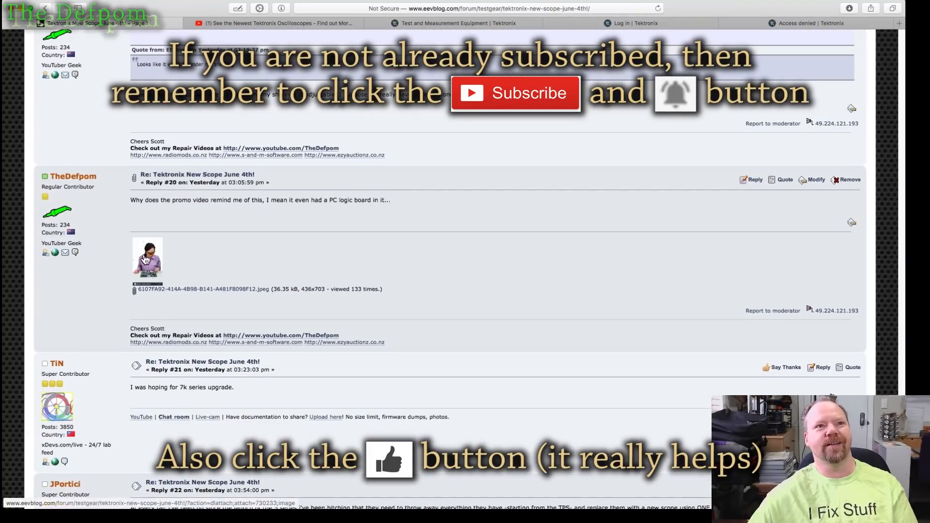
{"action": "left_click", "coordinate": [147, 257]}
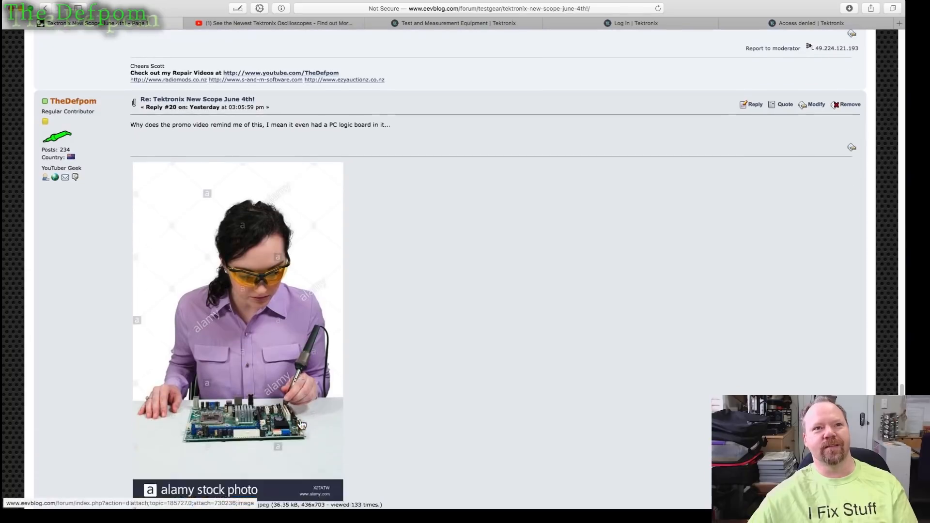
{"action": "scroll", "scroll_direction": "down", "scroll_amount": 3}
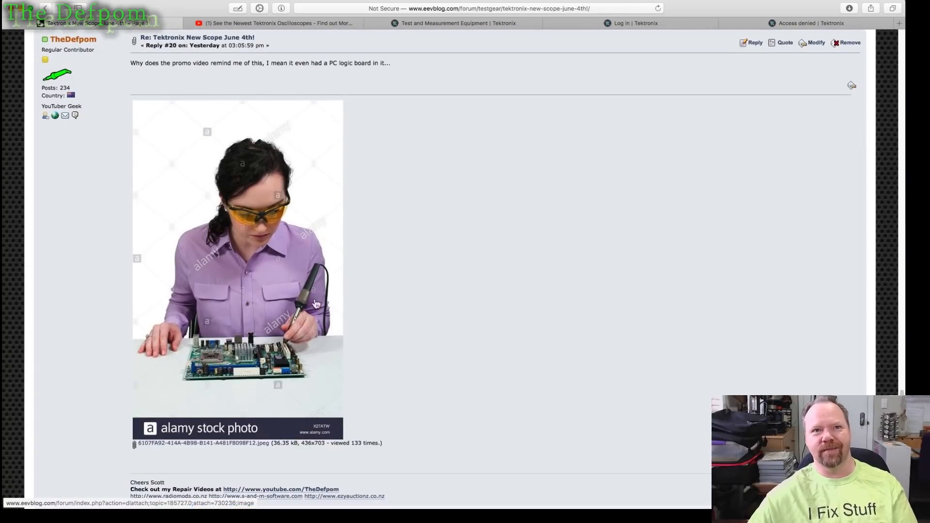
{"action": "mouse_move", "coordinate": [284, 320]}
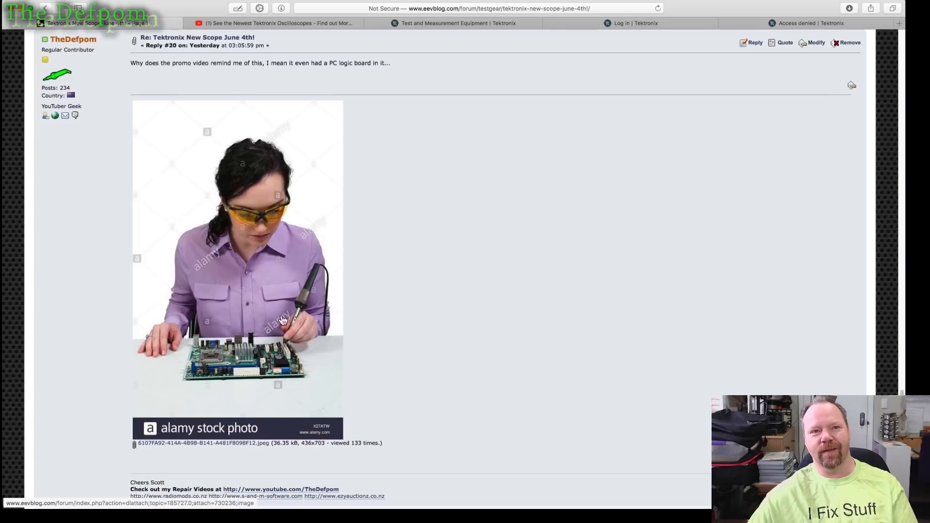
{"action": "mouse_move", "coordinate": [324, 340]}
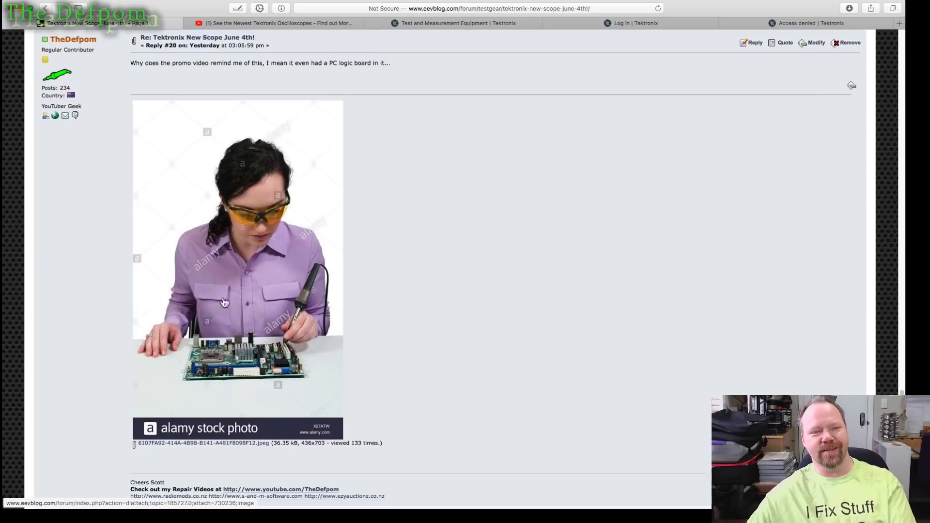
{"action": "mouse_move", "coordinate": [263, 297]}
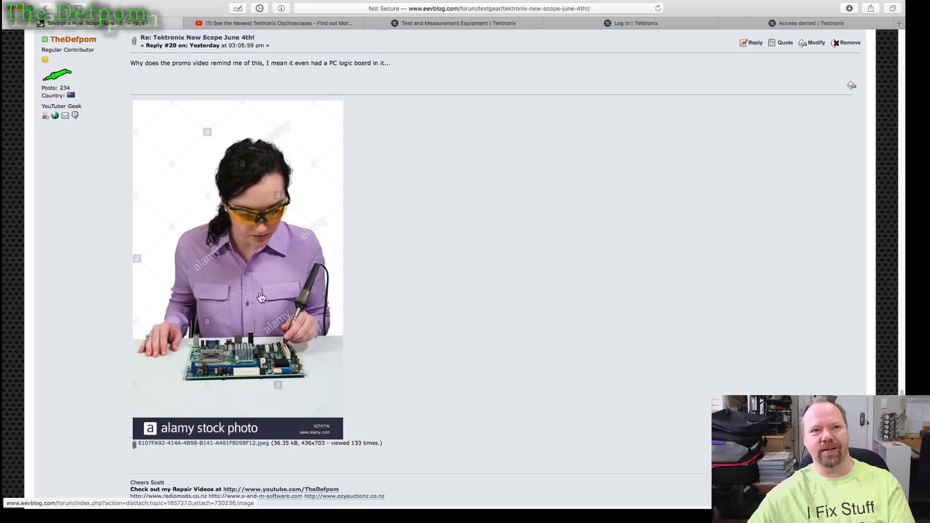
{"action": "mouse_move", "coordinate": [271, 369]}
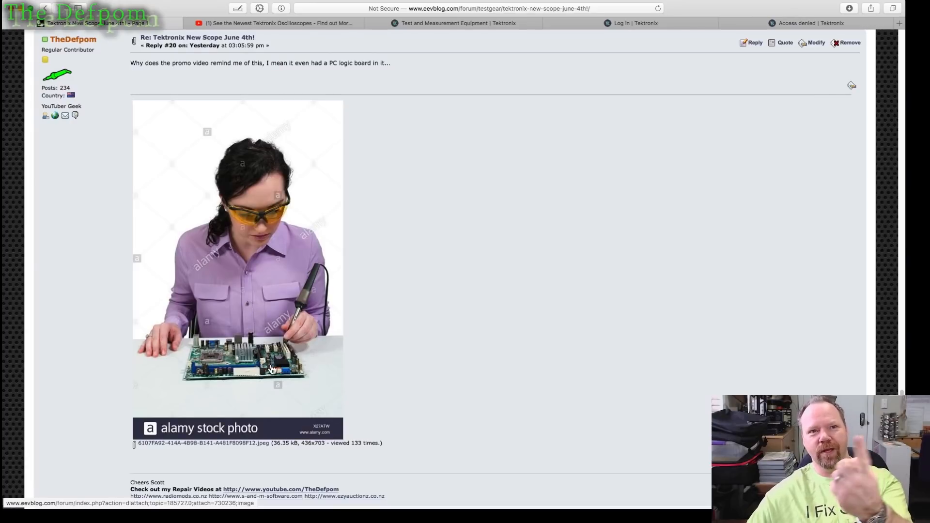
{"action": "mouse_move", "coordinate": [258, 324]}
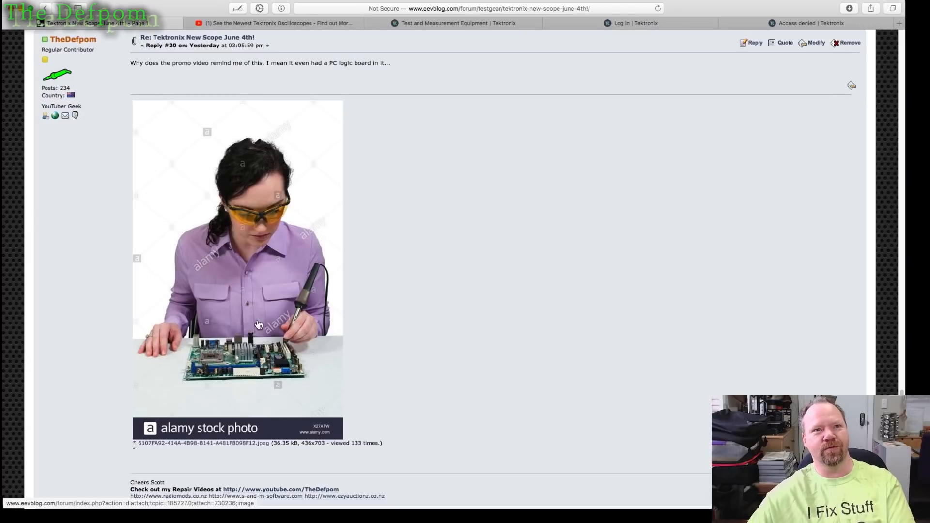
- Switch back to the Tektronix promo video on YouTube
{"action": "left_click", "coordinate": [273, 23]}
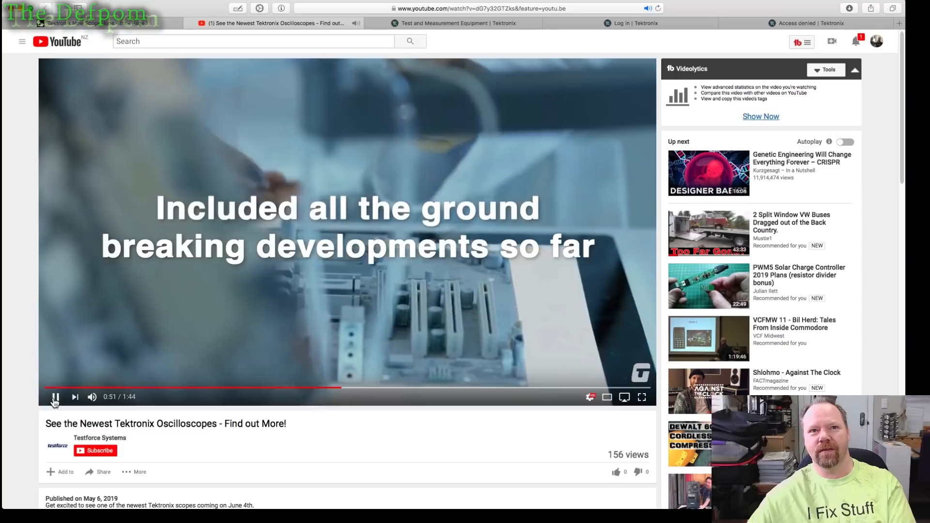
- Toggle play/pause several times, leaving the promo playing from about 0:52
{"action": "left_click", "coordinate": [55, 397]}
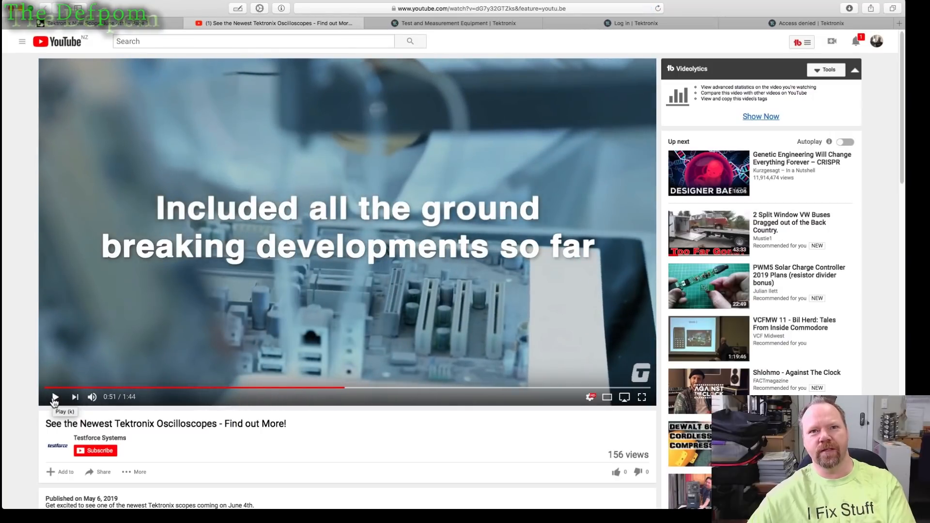
{"action": "left_click", "coordinate": [54, 397]}
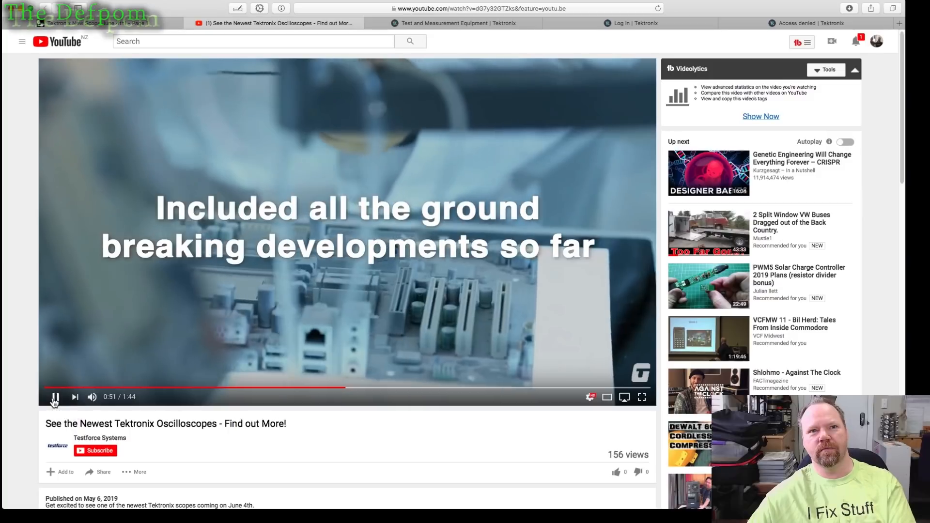
{"action": "left_click", "coordinate": [54, 397]}
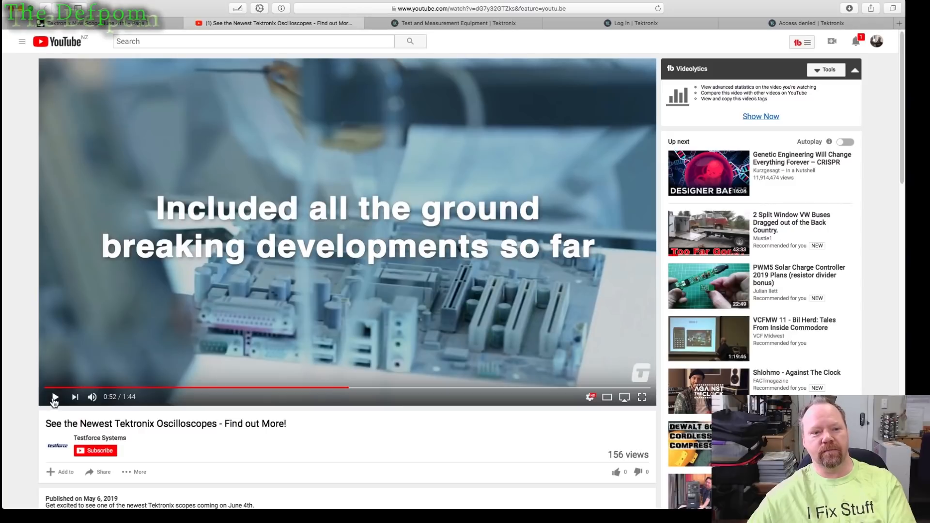
{"action": "left_click", "coordinate": [54, 397]}
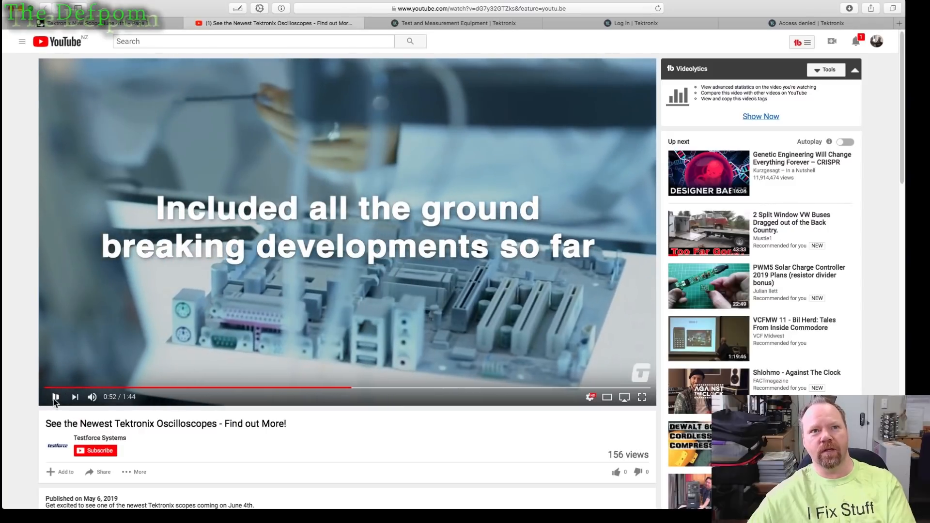
{"action": "left_click", "coordinate": [54, 398]}
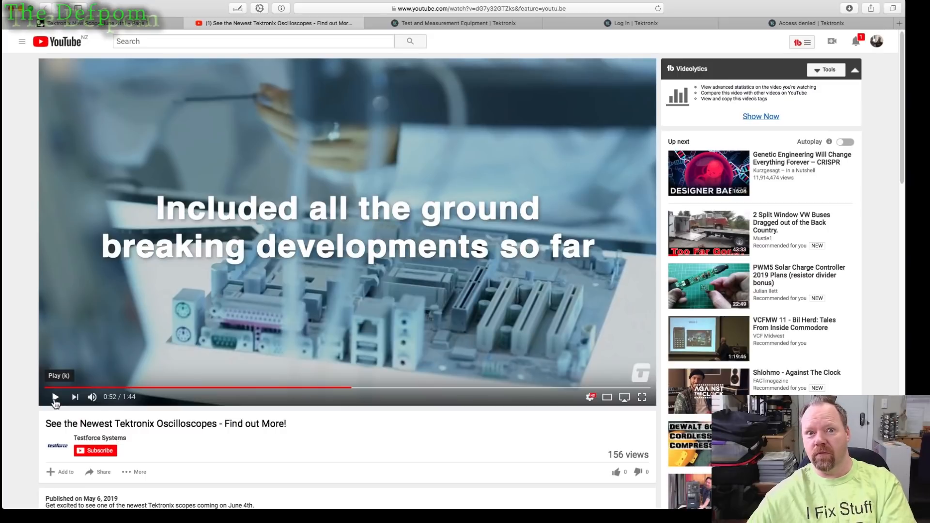
{"action": "left_click", "coordinate": [54, 397]}
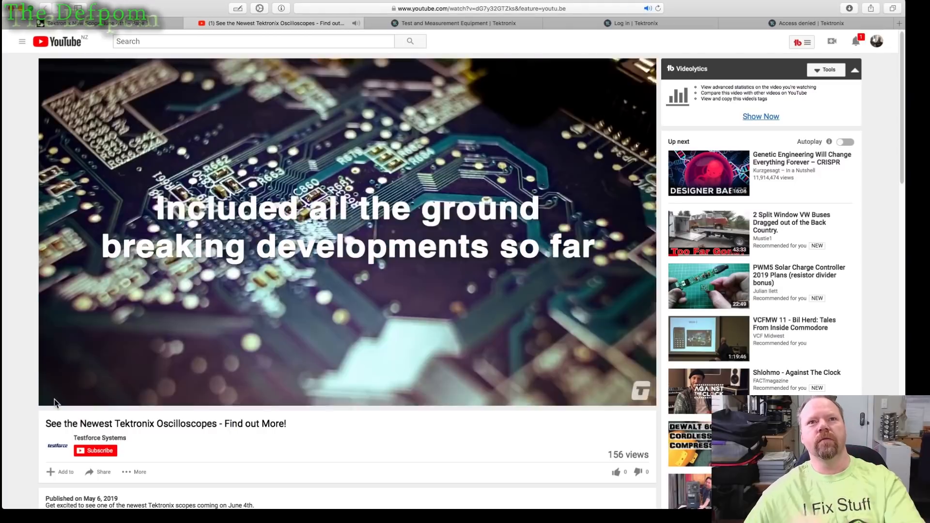
- Hold the promo at 0:59 and 1:21, then leave it playing at the "Built for every engineer" part
{"action": "left_click", "coordinate": [55, 397]}
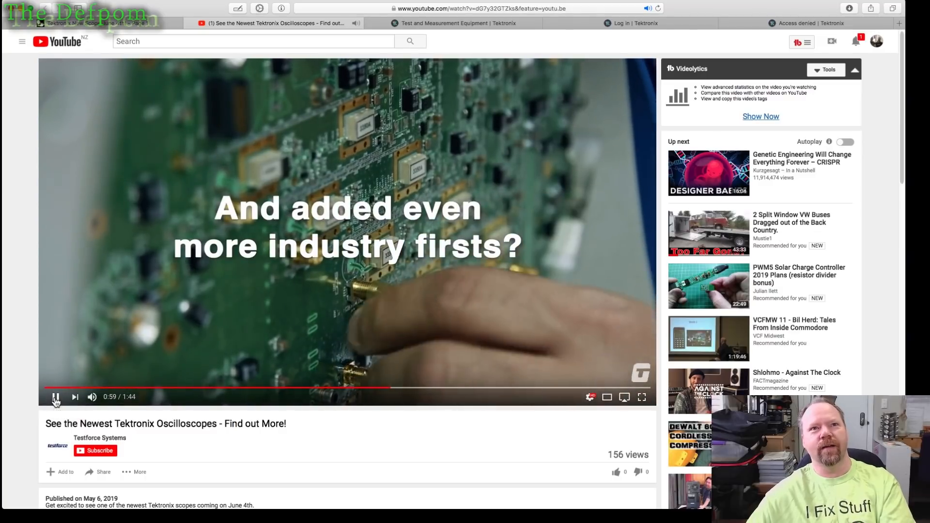
{"action": "left_click", "coordinate": [56, 398]}
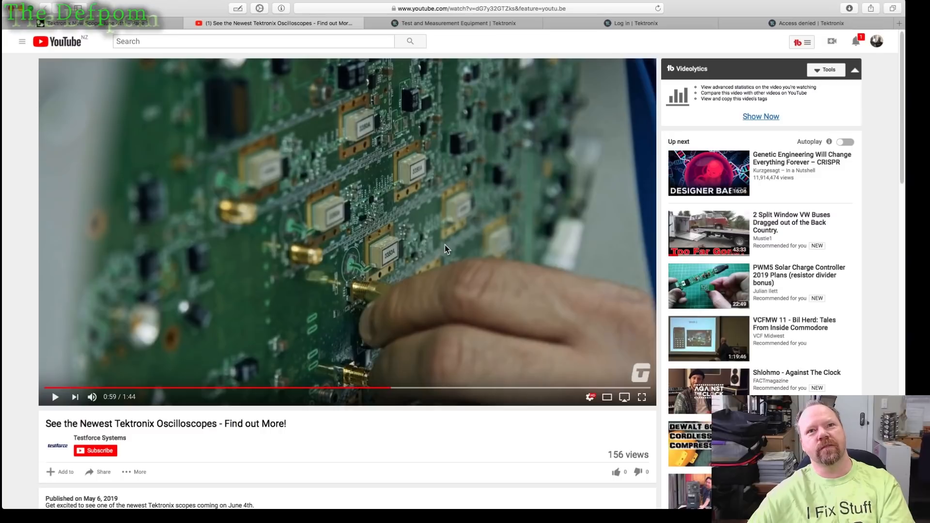
{"action": "mouse_move", "coordinate": [359, 134]}
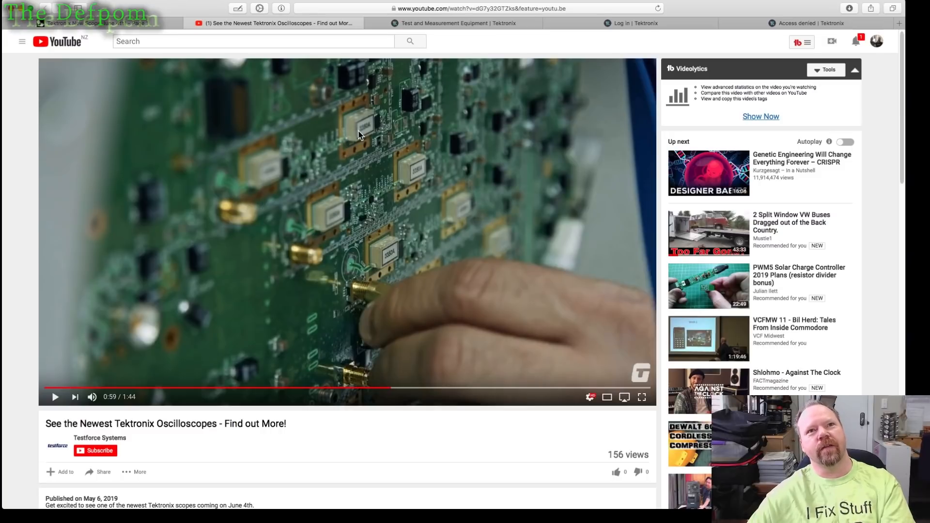
{"action": "mouse_move", "coordinate": [270, 257]}
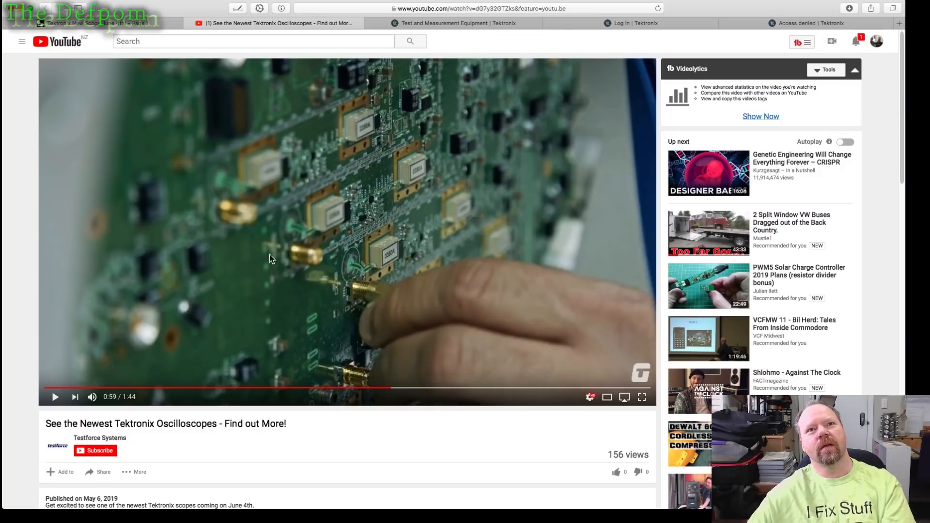
{"action": "mouse_move", "coordinate": [267, 216]}
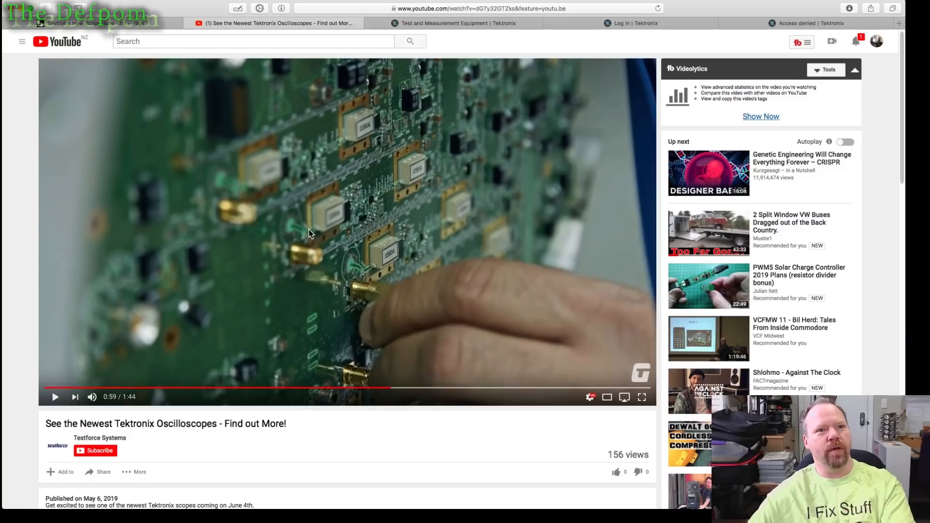
{"action": "mouse_move", "coordinate": [75, 337]}
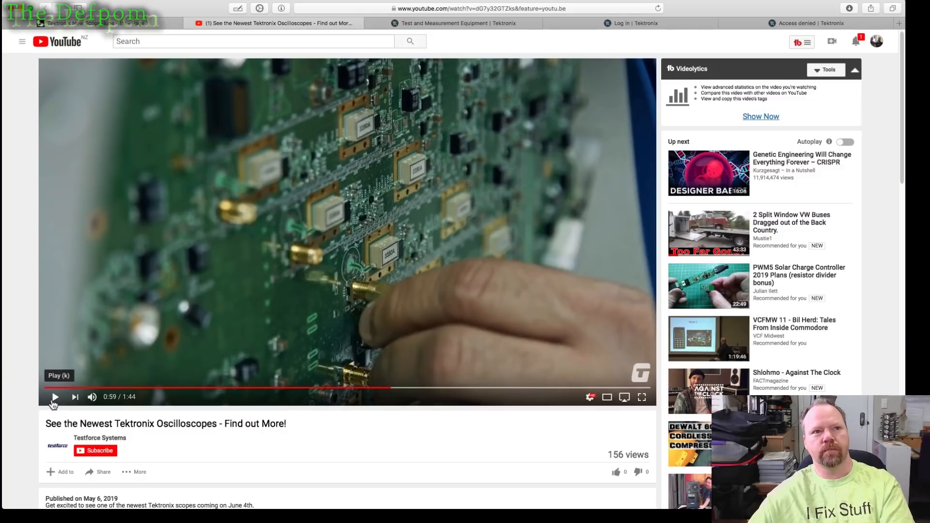
{"action": "left_click", "coordinate": [54, 397]}
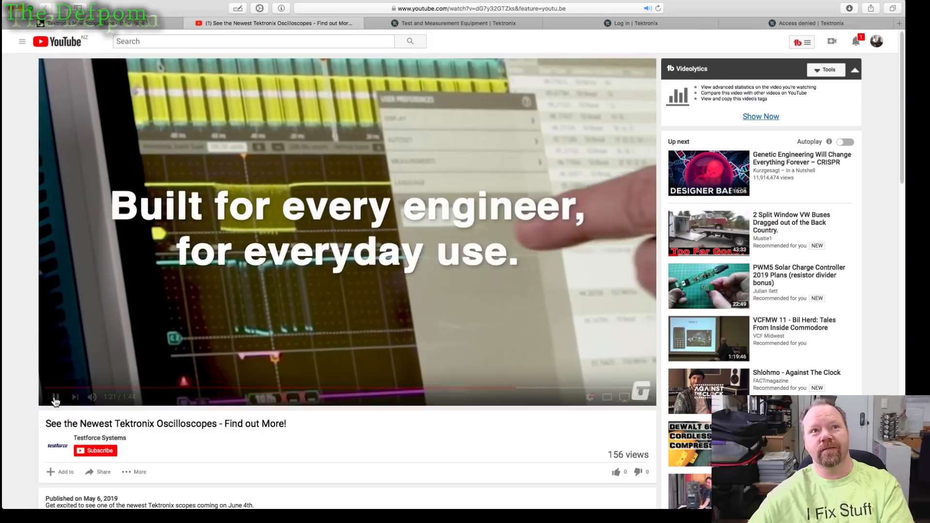
{"action": "left_click", "coordinate": [55, 397]}
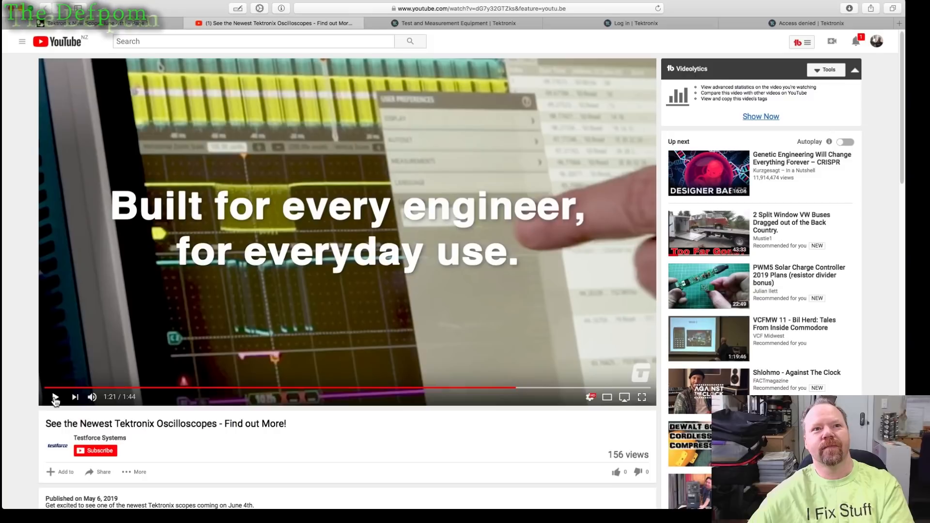
{"action": "left_click", "coordinate": [54, 398]}
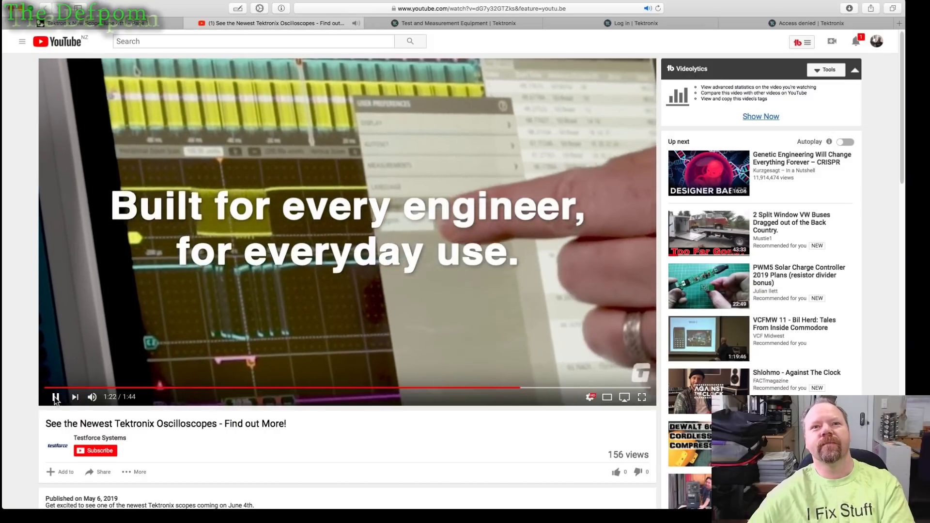
- Hold at 1:23, then let the promo run to its closing "We're for the engineer" title
{"action": "left_click", "coordinate": [56, 397]}
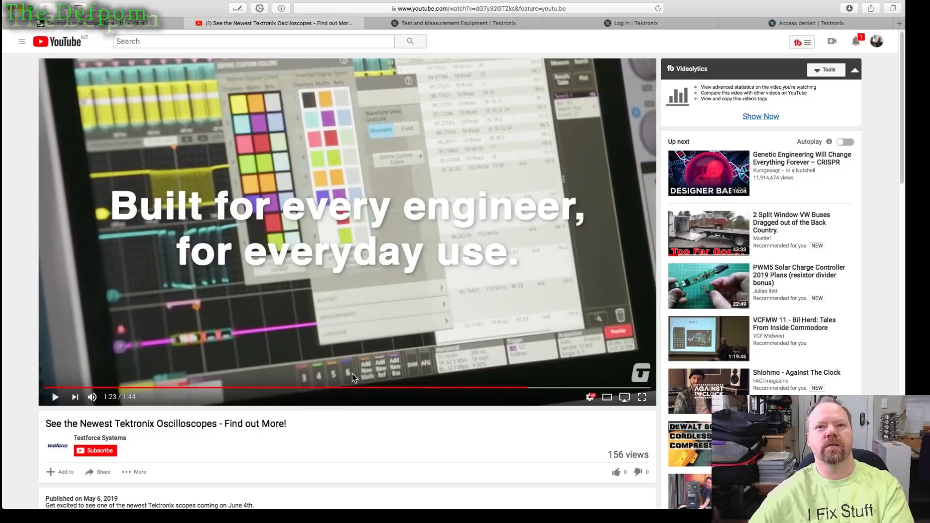
{"action": "mouse_move", "coordinate": [341, 371]}
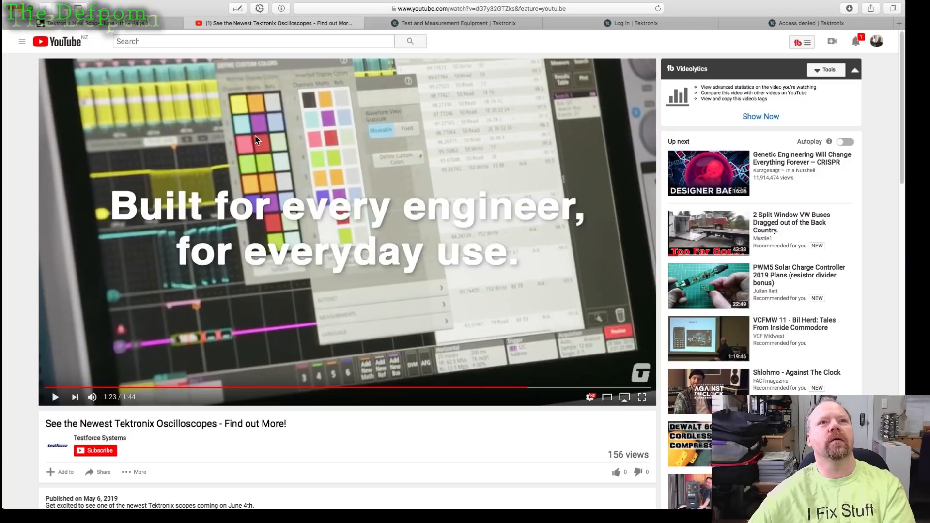
{"action": "mouse_move", "coordinate": [293, 115]}
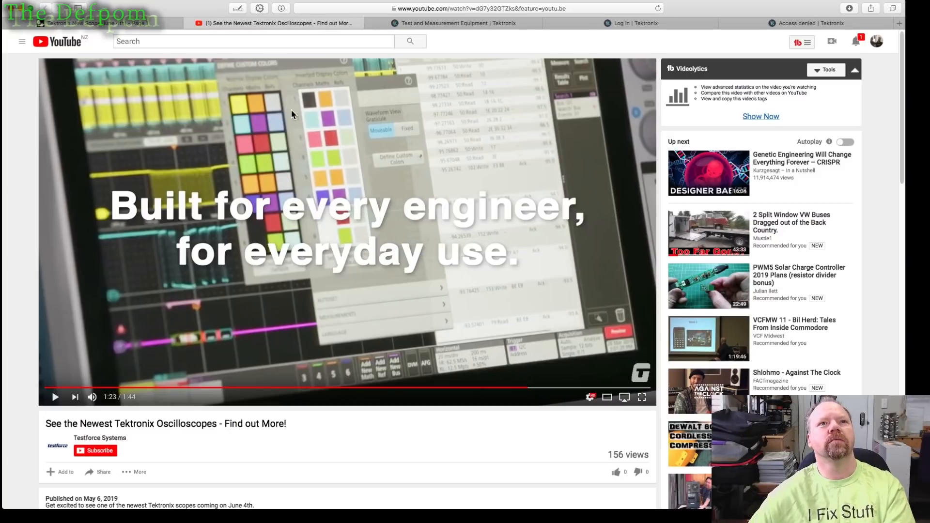
{"action": "mouse_move", "coordinate": [299, 165]}
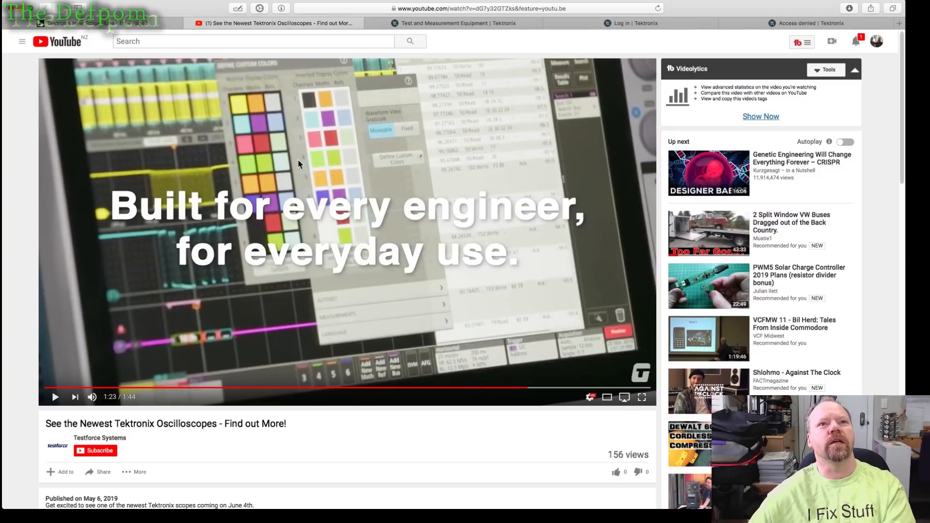
{"action": "mouse_move", "coordinate": [299, 115]}
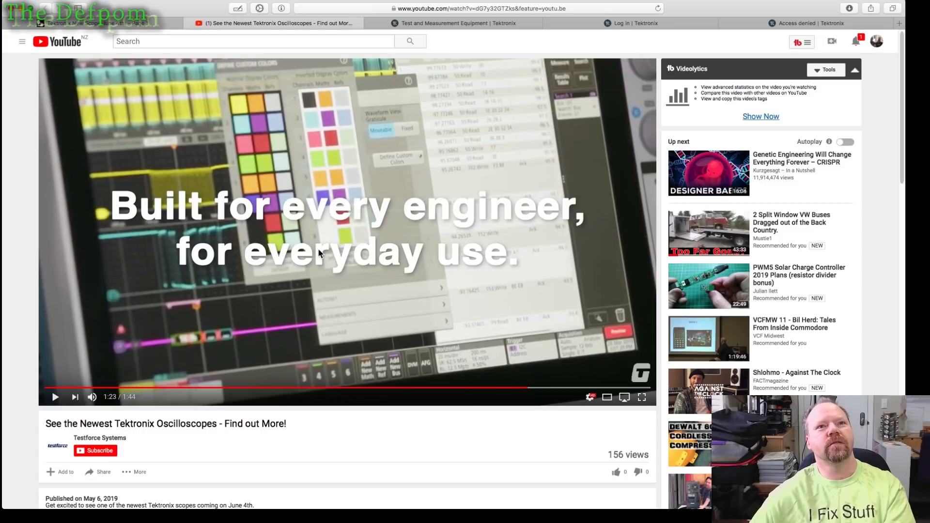
{"action": "mouse_move", "coordinate": [329, 251]}
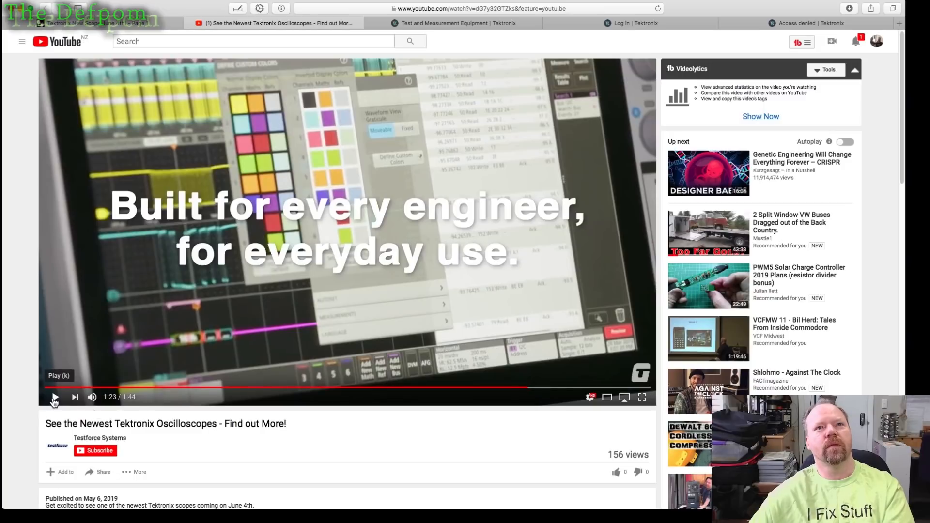
{"action": "left_click", "coordinate": [54, 398]}
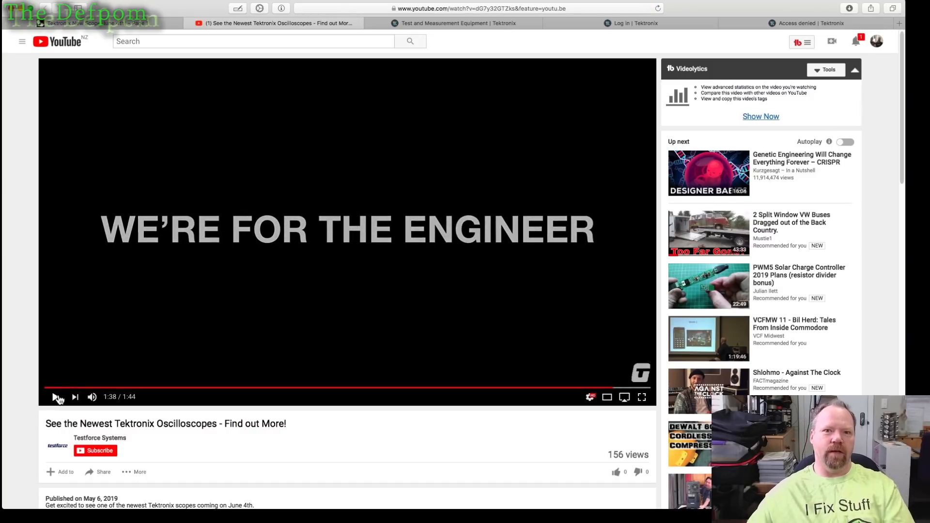
- View the tek.com homepage with its June 4 "You said you wanted more" banner
{"action": "left_click", "coordinate": [54, 397]}
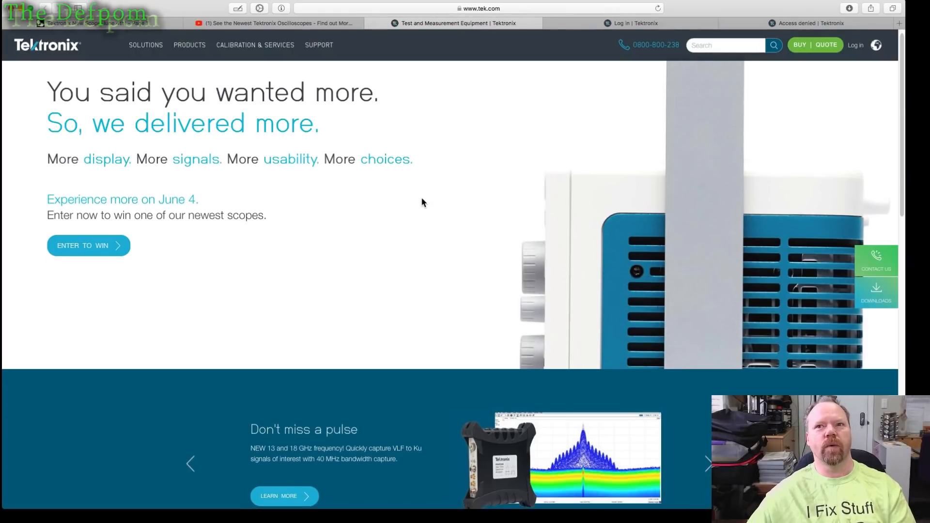
{"action": "scroll", "scroll_direction": "down", "scroll_amount": 3}
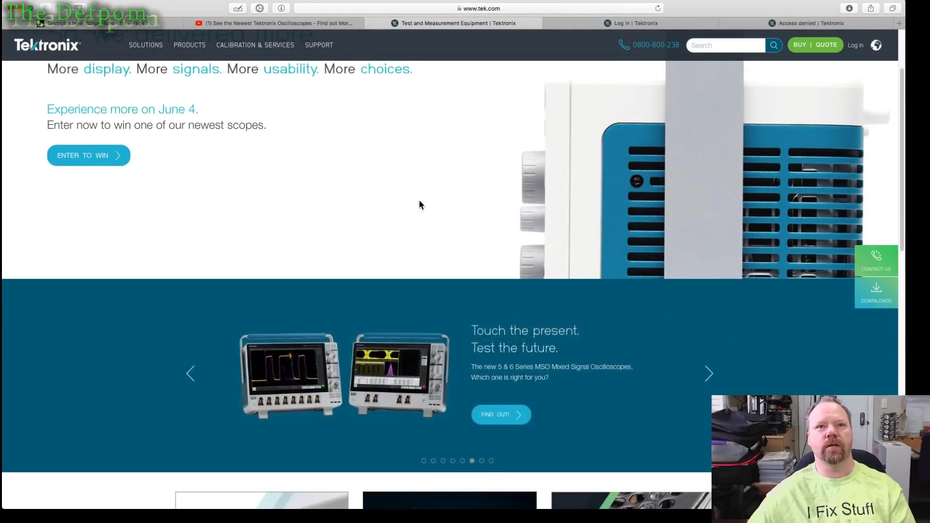
{"action": "scroll", "scroll_direction": "down", "scroll_amount": 3}
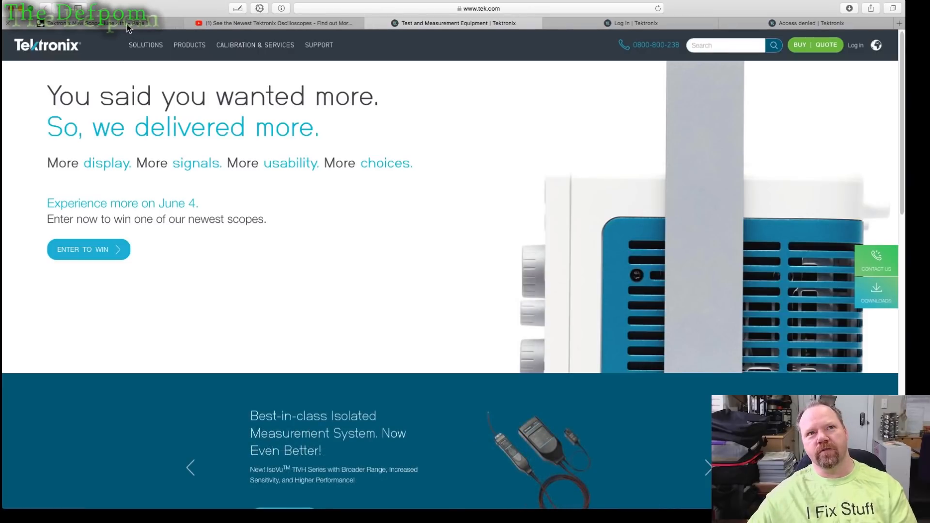
- Return to the forum thread and scroll to Reply #18 with its Tektronix 4 Series link
{"action": "left_click", "coordinate": [89, 23]}
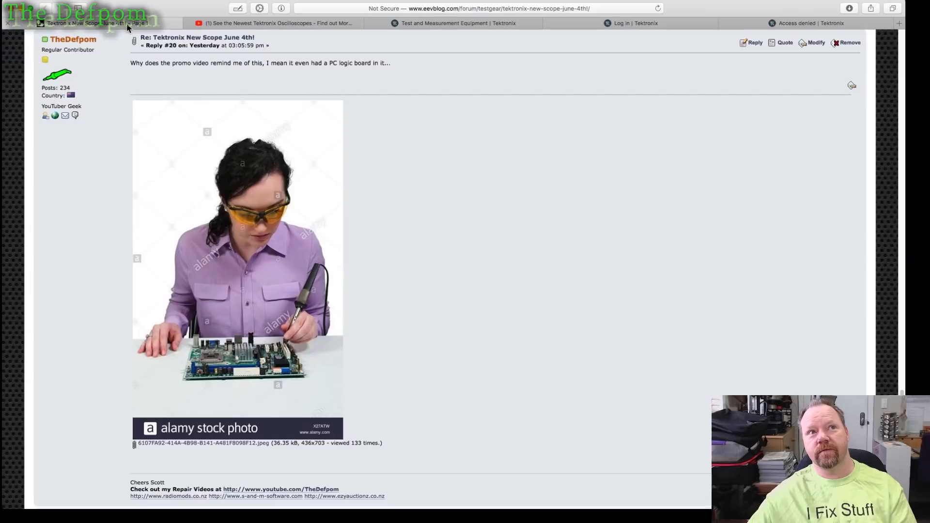
{"action": "scroll", "scroll_direction": "down", "scroll_amount": 3}
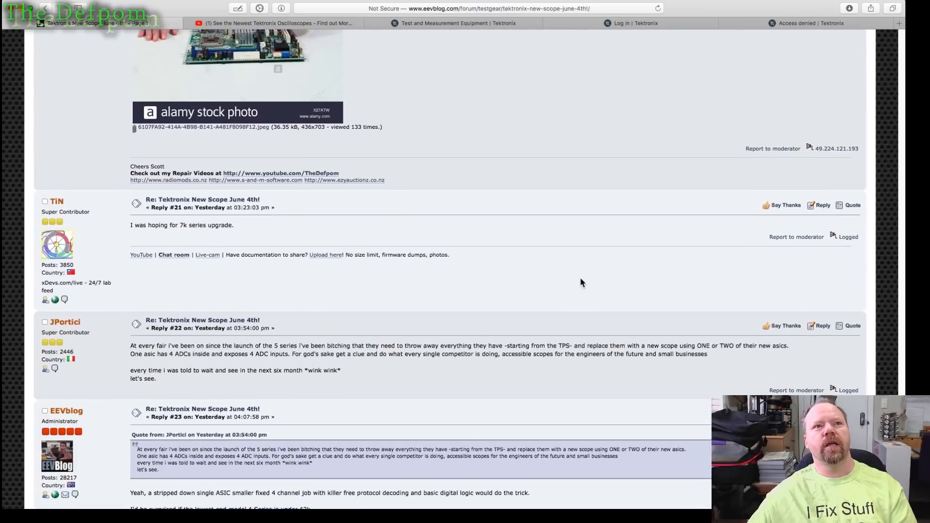
{"action": "scroll", "scroll_direction": "up", "scroll_amount": 3}
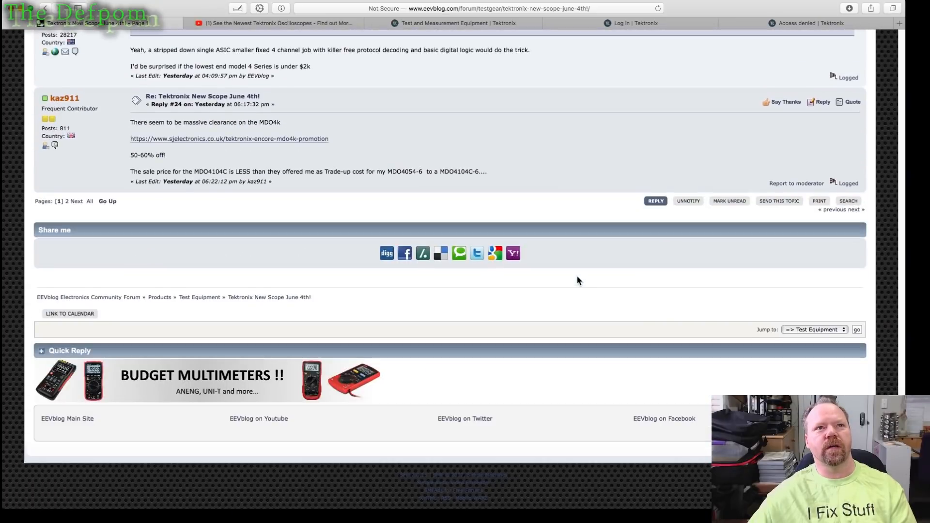
{"action": "scroll", "scroll_direction": "up", "scroll_amount": 3}
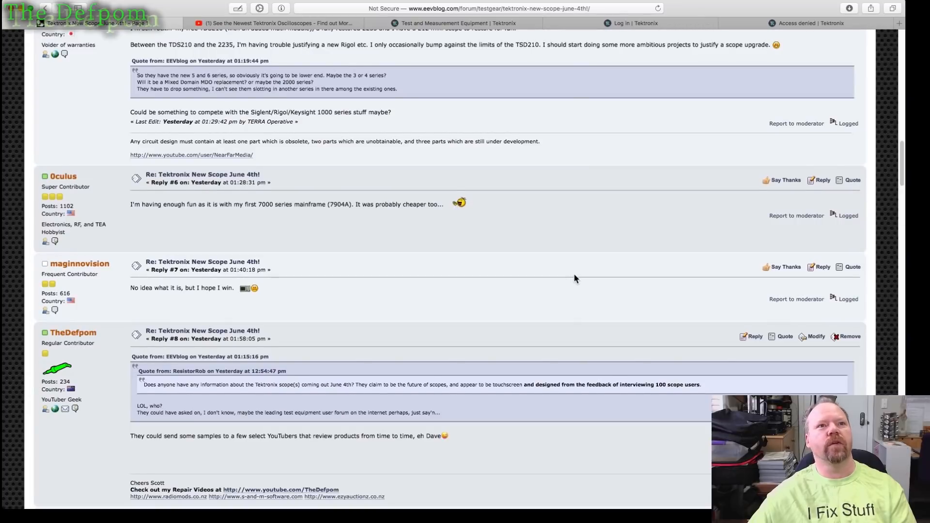
{"action": "scroll", "scroll_direction": "up", "scroll_amount": 3}
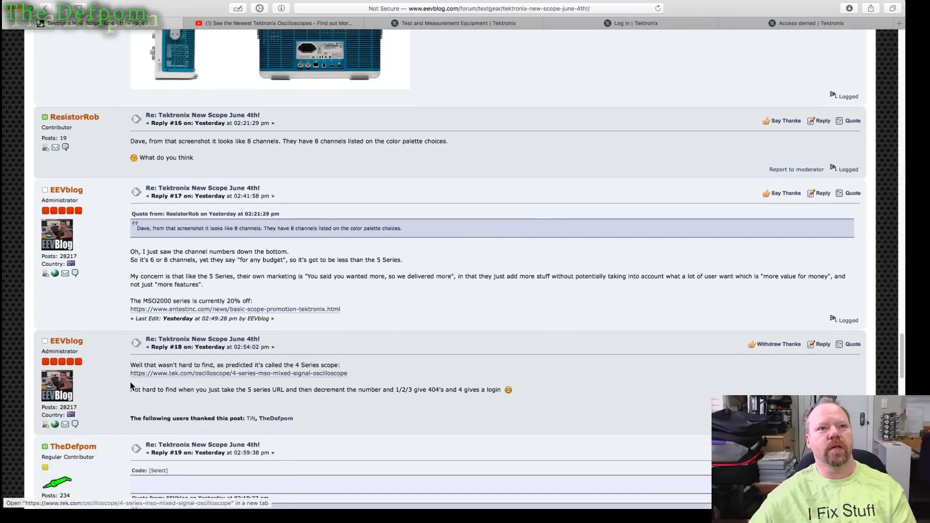
{"action": "mouse_move", "coordinate": [246, 379]}
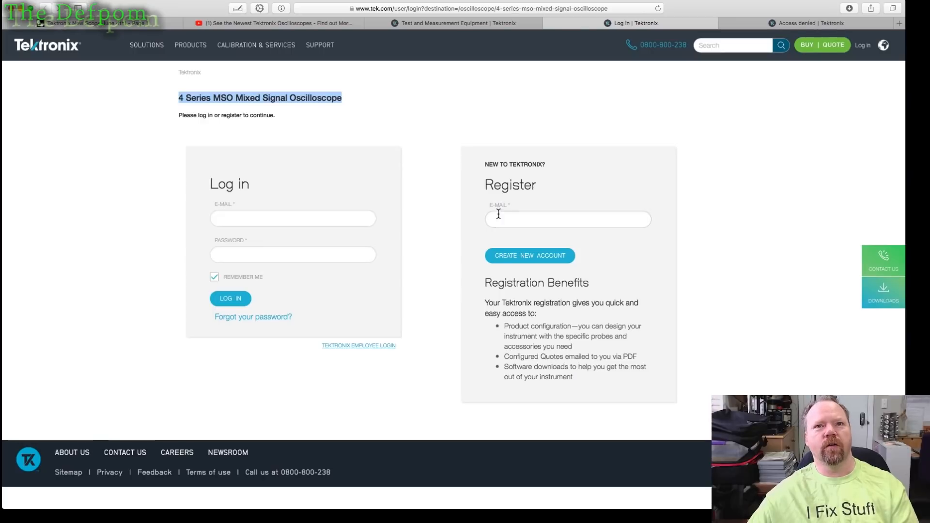
{"action": "mouse_move", "coordinate": [783, 89]}
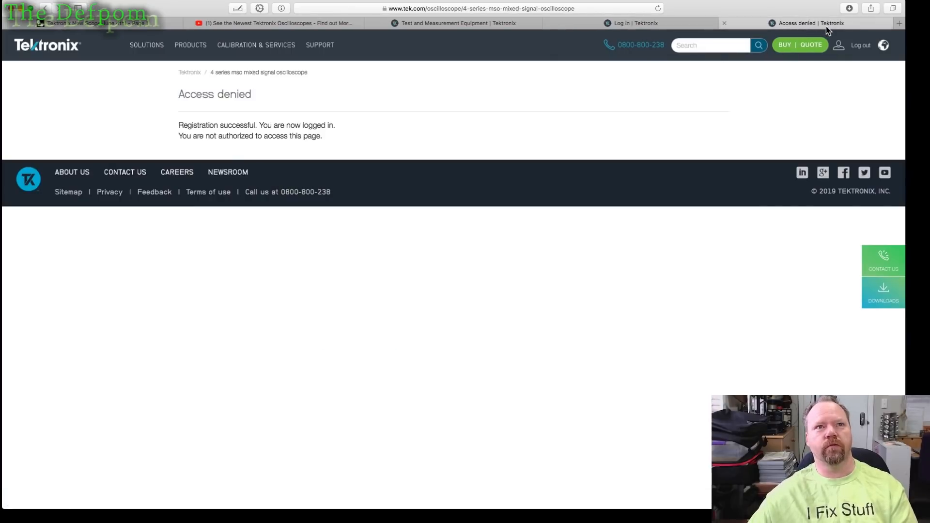
{"action": "mouse_move", "coordinate": [226, 159]}
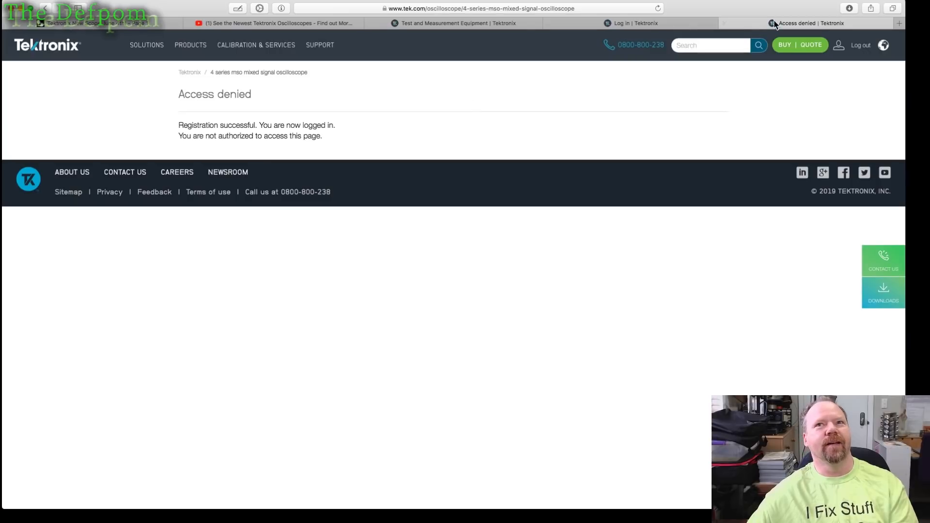
- Return to the Tektronix login page after the 4 Series MSO page denies access
{"action": "left_click", "coordinate": [630, 23]}
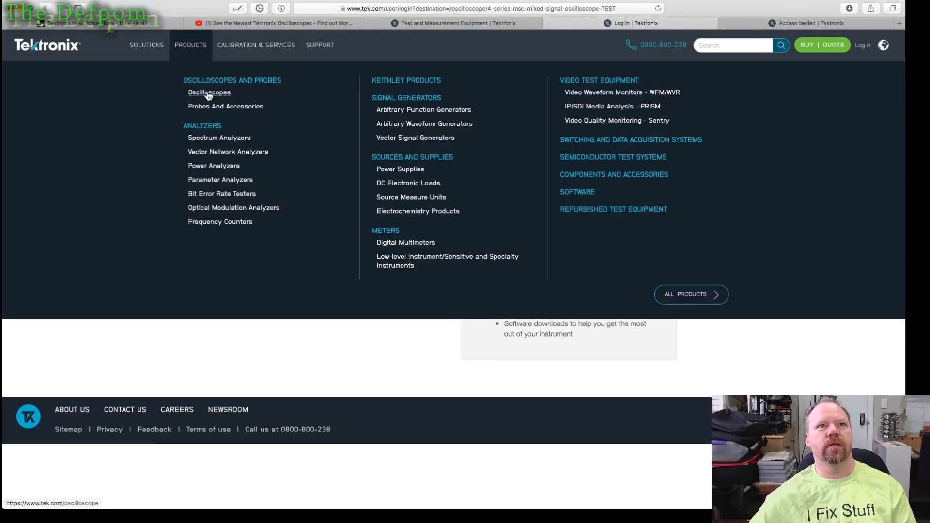
- Switch to the Log in page and begin editing its address toward tek.com/choose-tek-TEST
{"action": "left_click", "coordinate": [209, 92]}
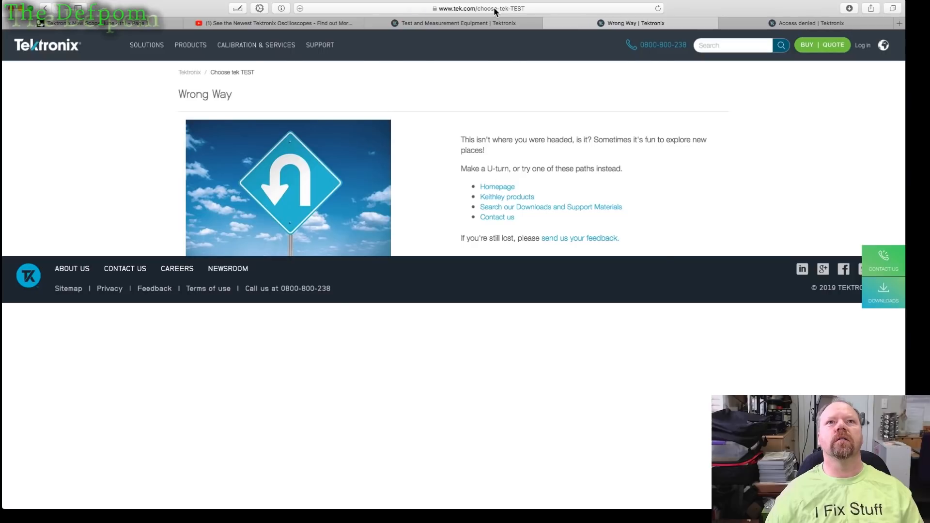
{"action": "left_click", "coordinate": [478, 7]}
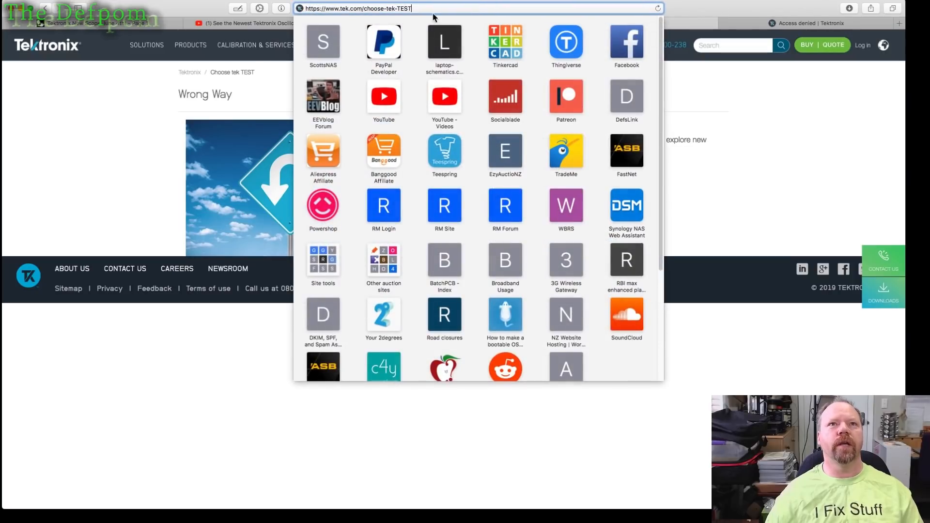
{"action": "mouse_move", "coordinate": [416, 25]}
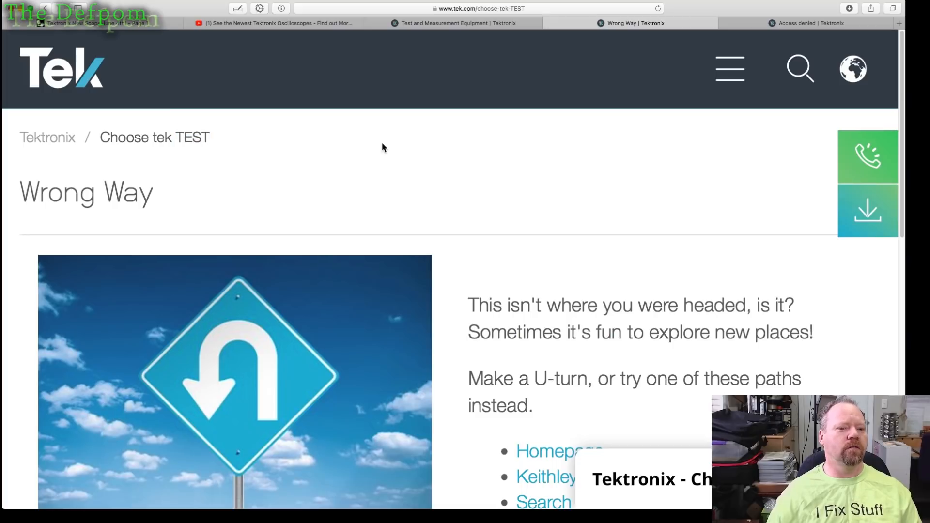
{"action": "mouse_move", "coordinate": [384, 159]}
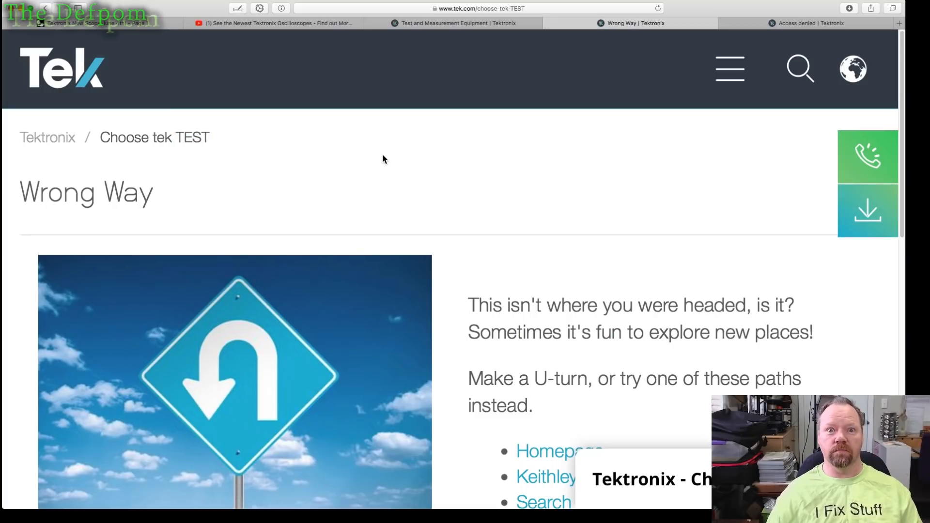
{"action": "mouse_move", "coordinate": [372, 202]}
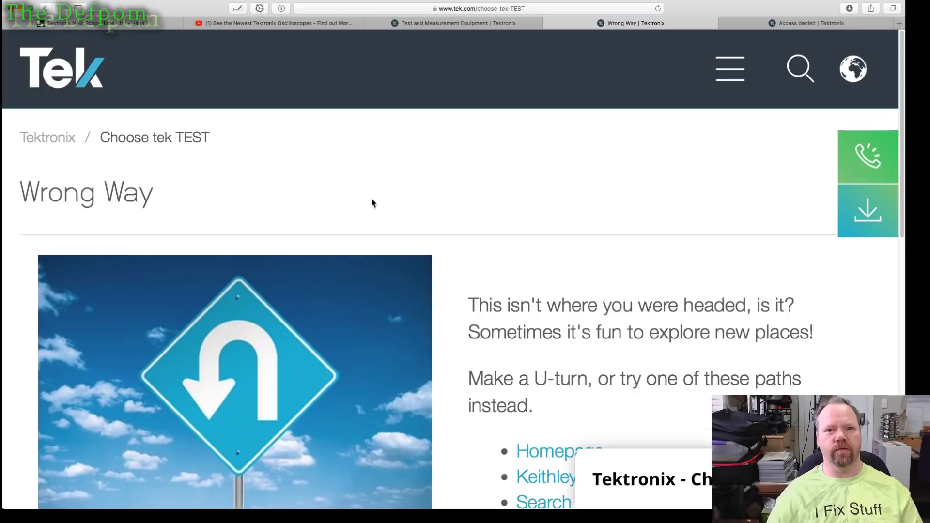
{"action": "mouse_move", "coordinate": [346, 230]}
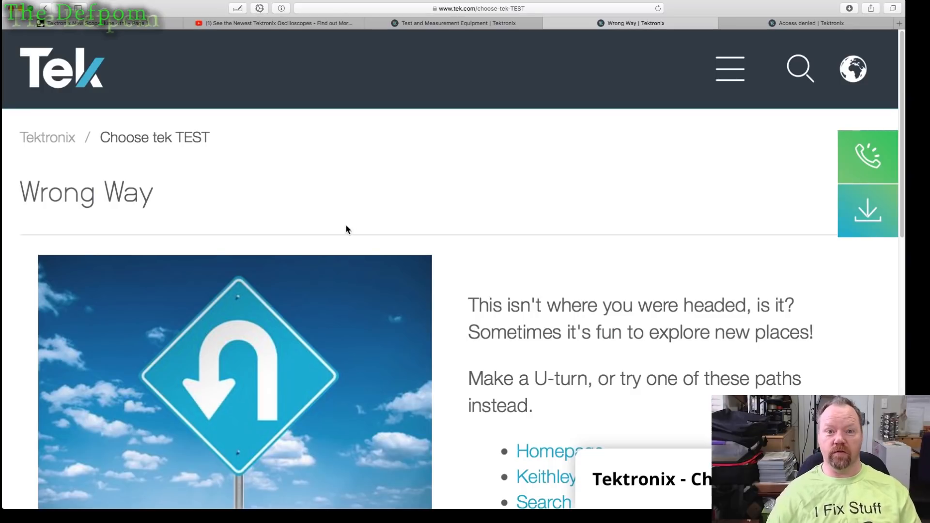
{"action": "mouse_move", "coordinate": [337, 232]}
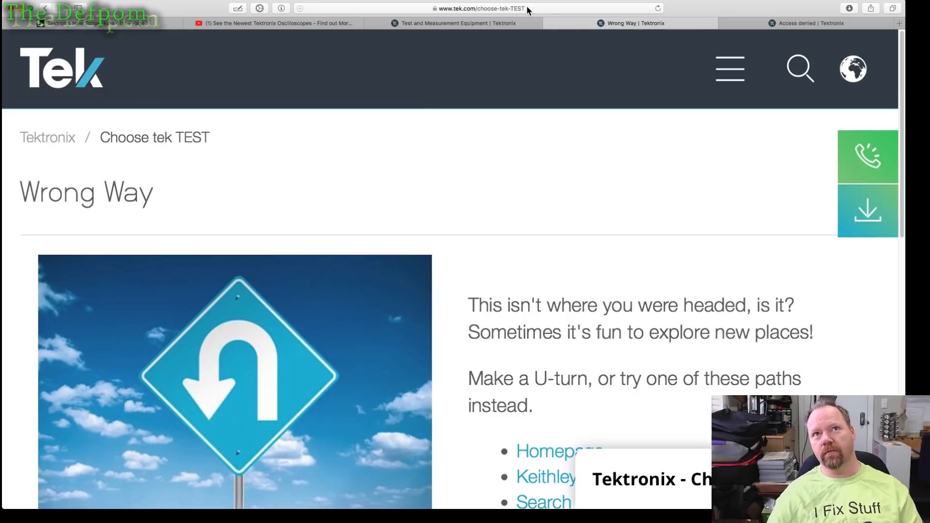
{"action": "left_click", "coordinate": [481, 9]}
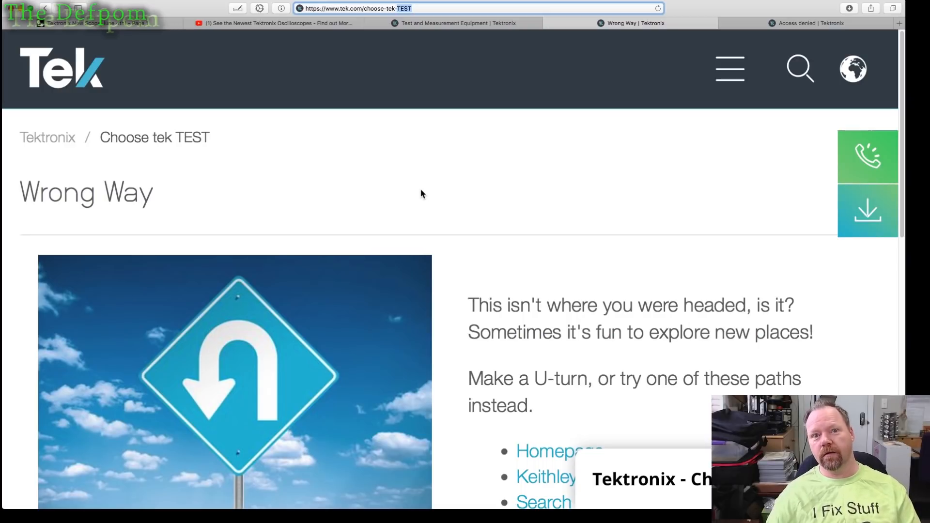
{"action": "mouse_move", "coordinate": [415, 191]}
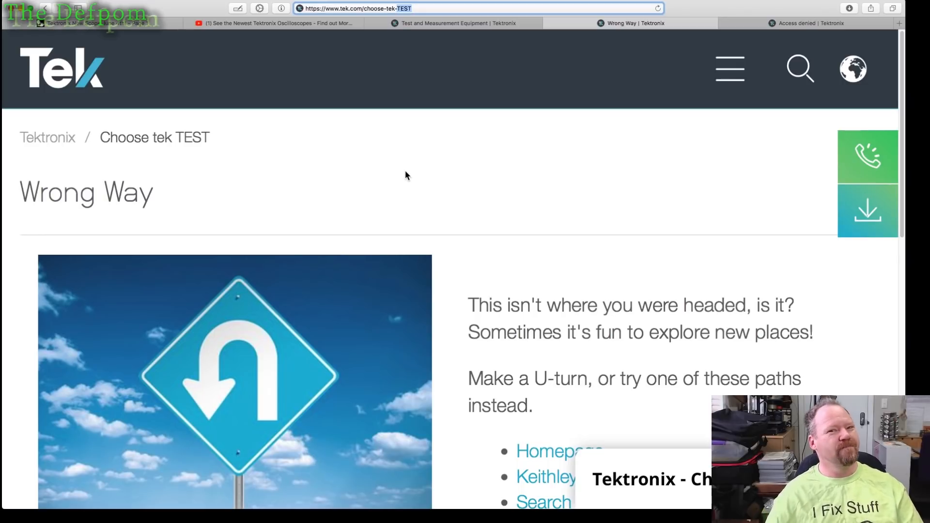
{"action": "mouse_move", "coordinate": [385, 163]}
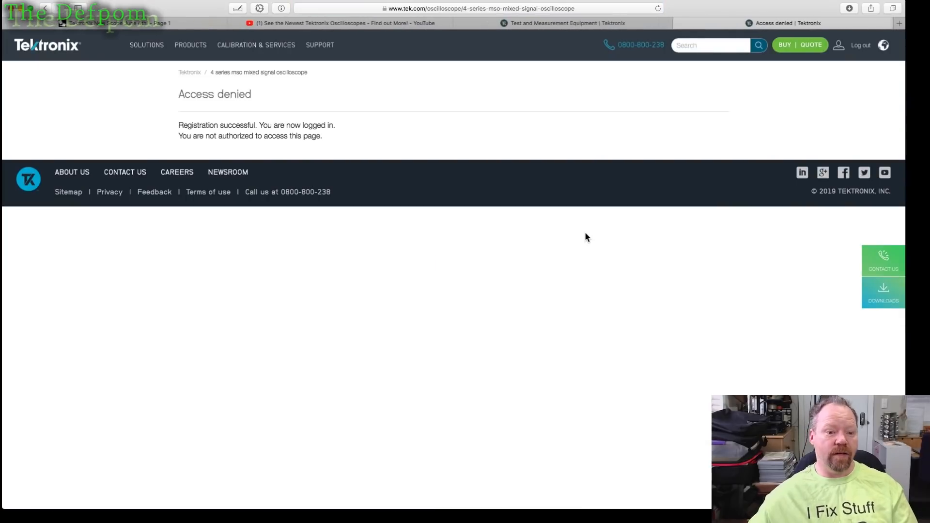
{"action": "mouse_move", "coordinate": [256, 45]}
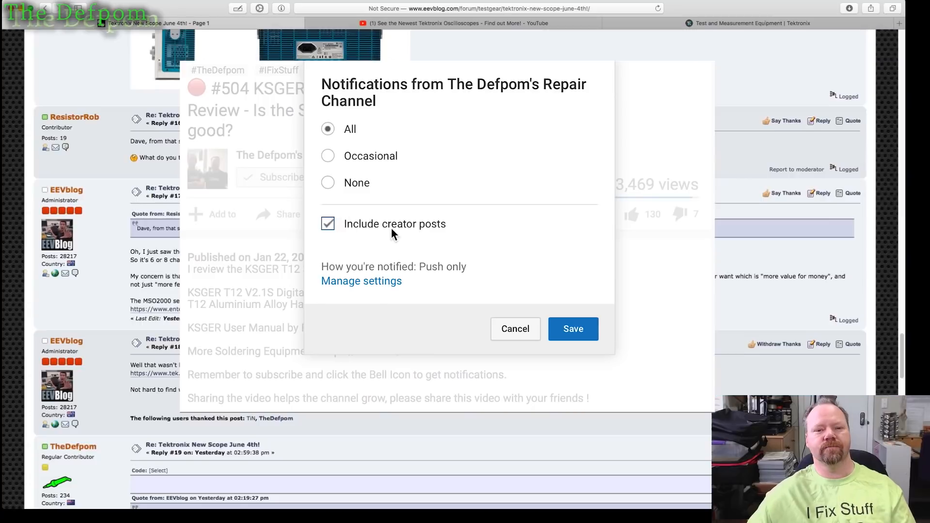
- Close the Tektronix Access denied page, returning to the EEVblog Tektronix New Scope thread
{"action": "left_click", "coordinate": [515, 328]}
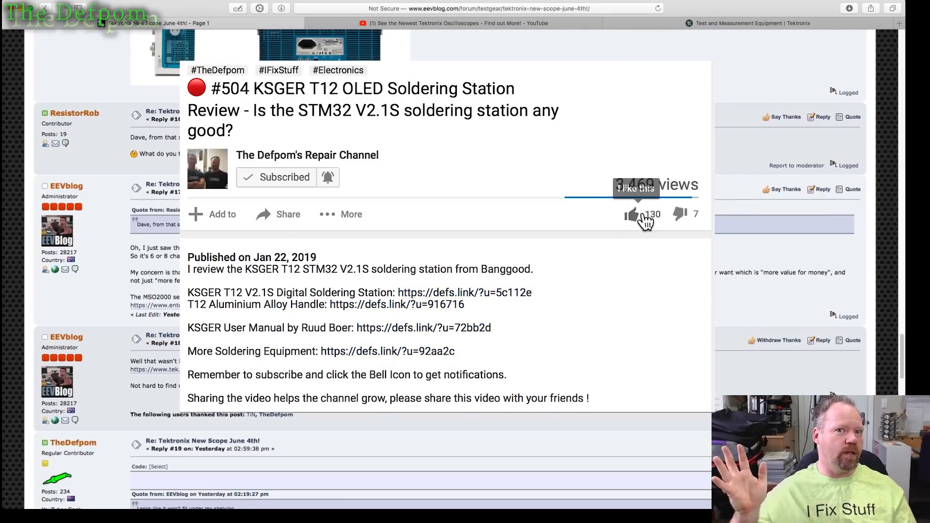